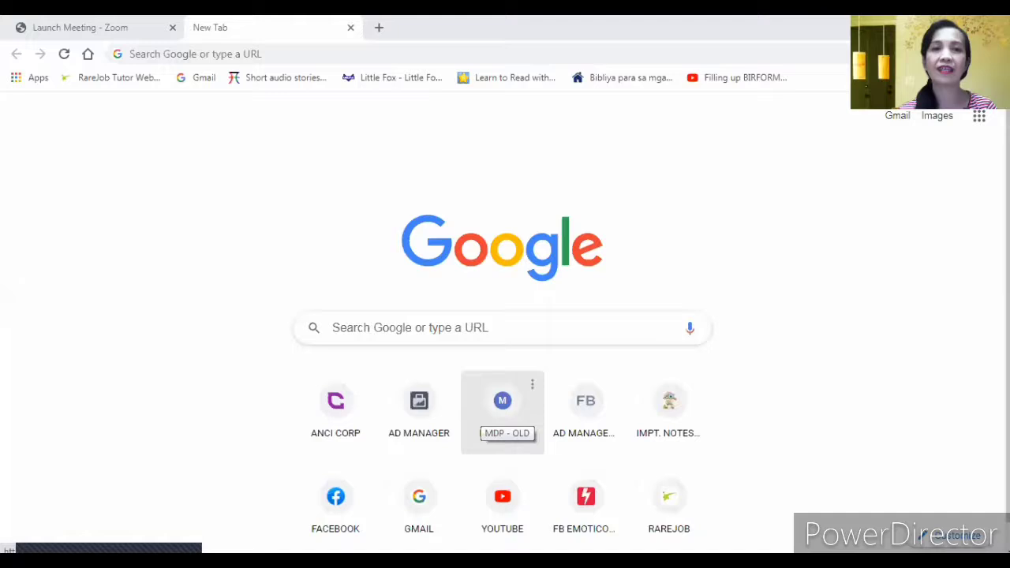
# Navigate to panzoid.com from the address bar suggestion for 'PA'.
pyautogui.write('PAnzoid.com')
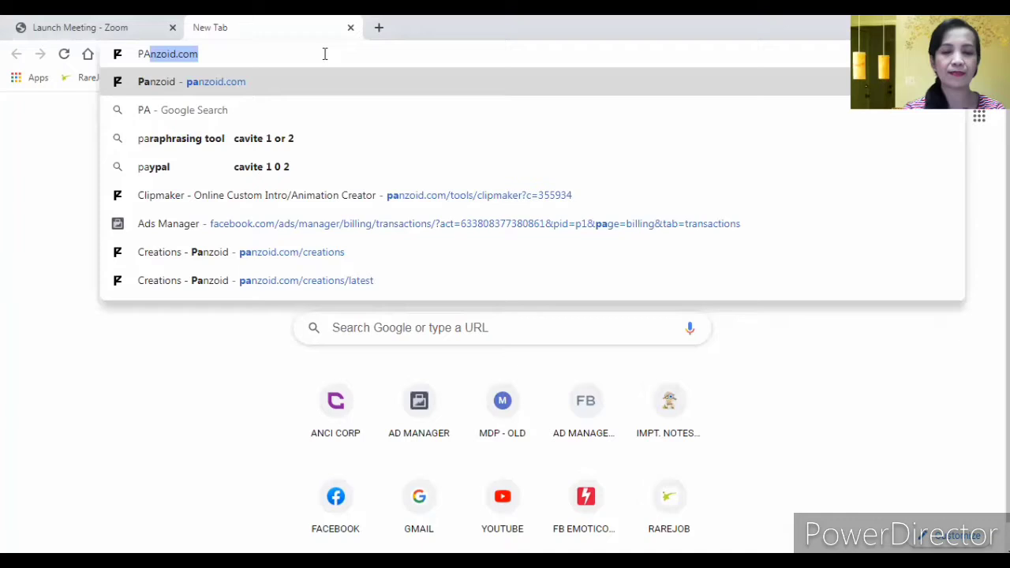
pyautogui.click(191, 82)
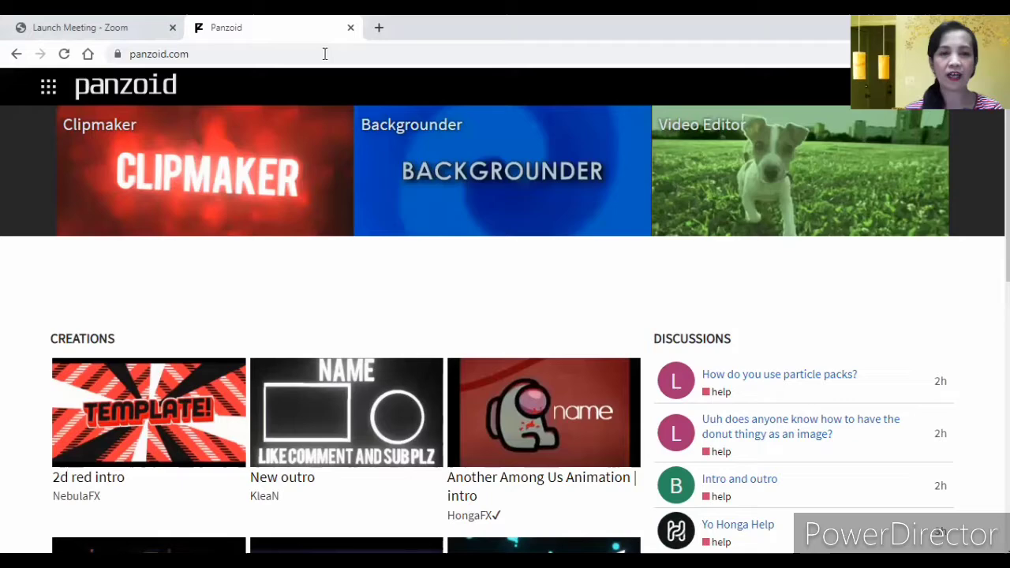
# Enter Clipmaker and browse down its starter template list toward the community creations.
pyautogui.click(207, 171)
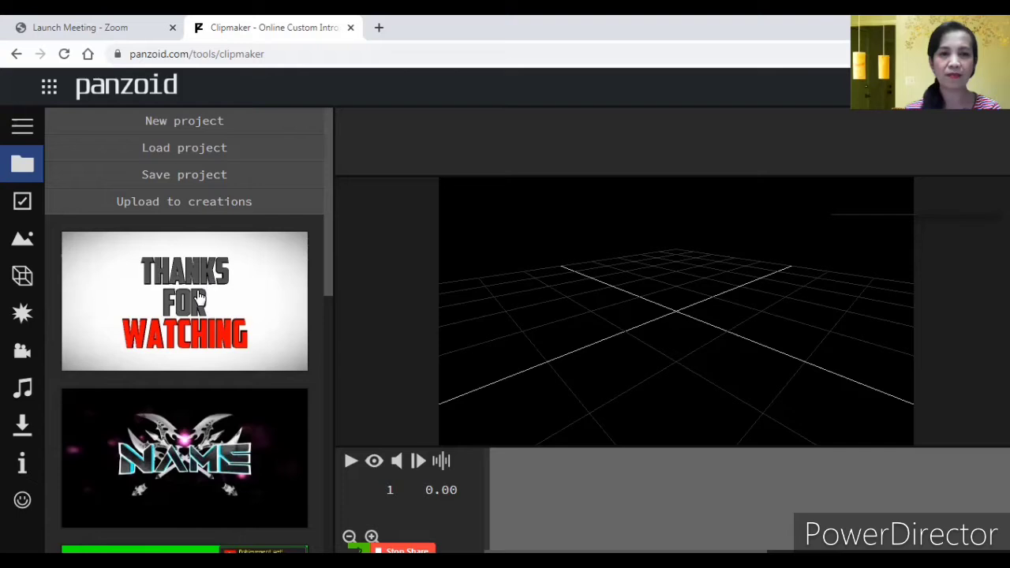
pyautogui.scroll(-3)
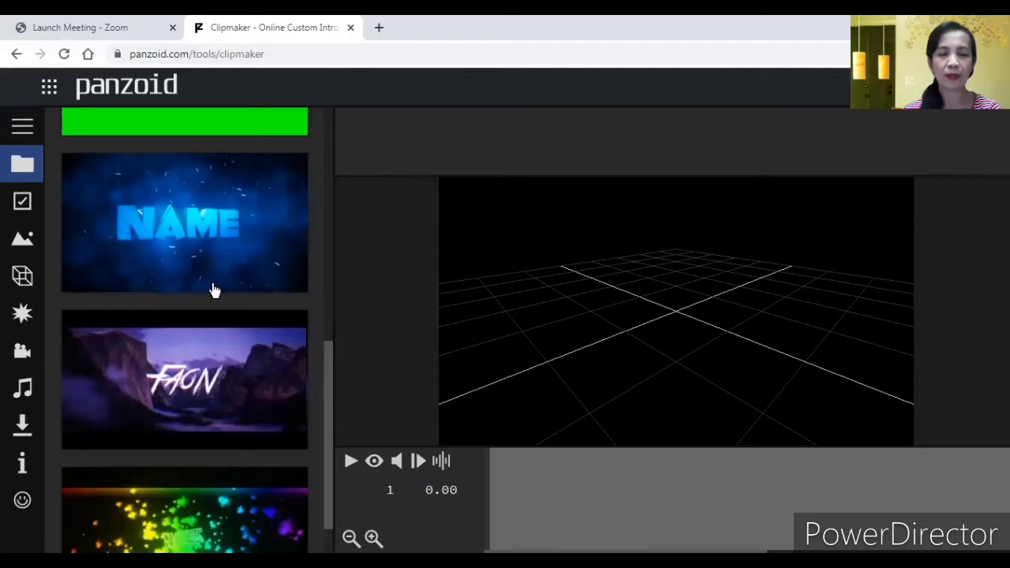
pyautogui.scroll(-3)
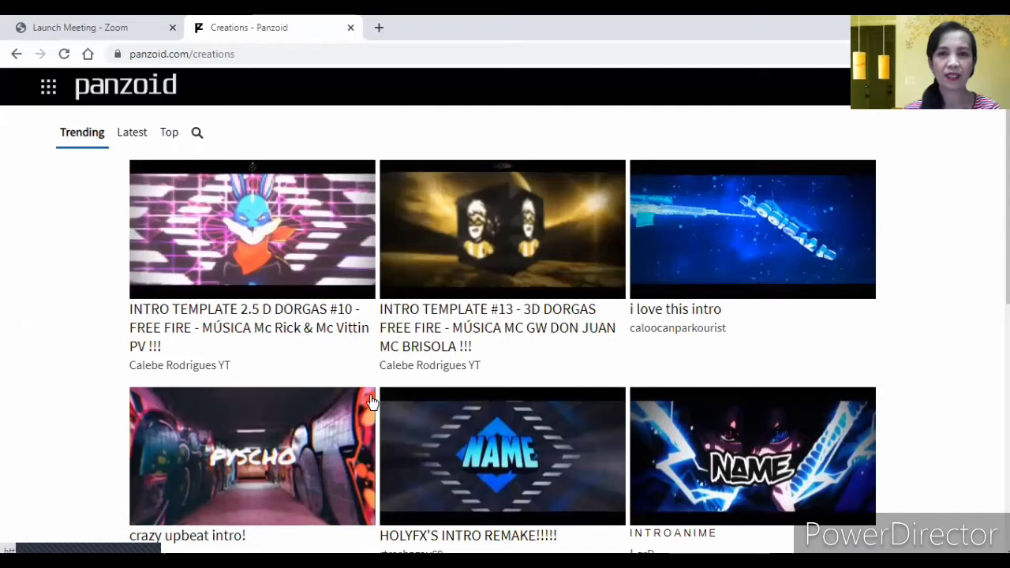
# Check Latest, return to Trending and browse down to the 'Cool red 2d inro' creation.
pyautogui.click(132, 133)
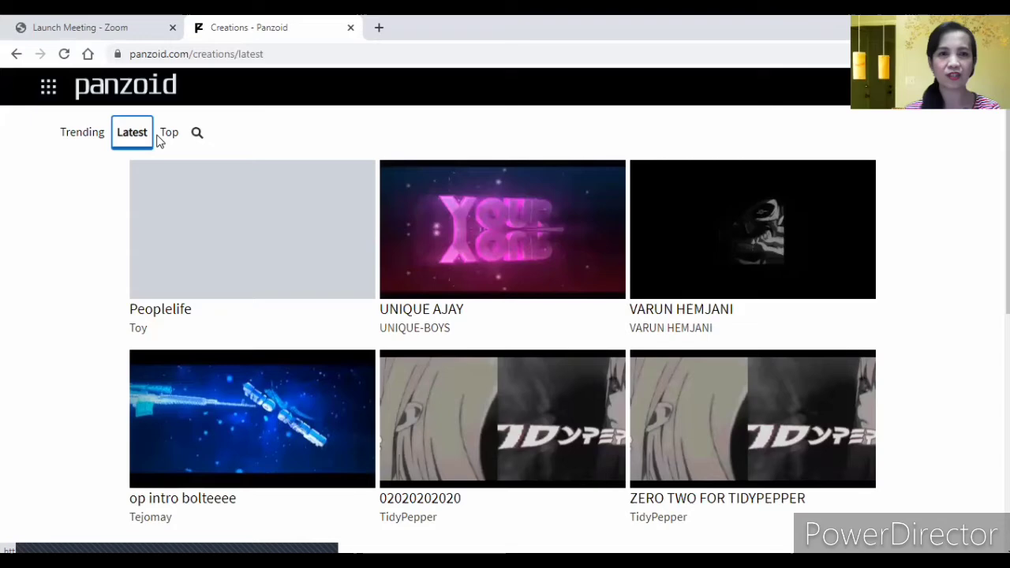
pyautogui.click(82, 133)
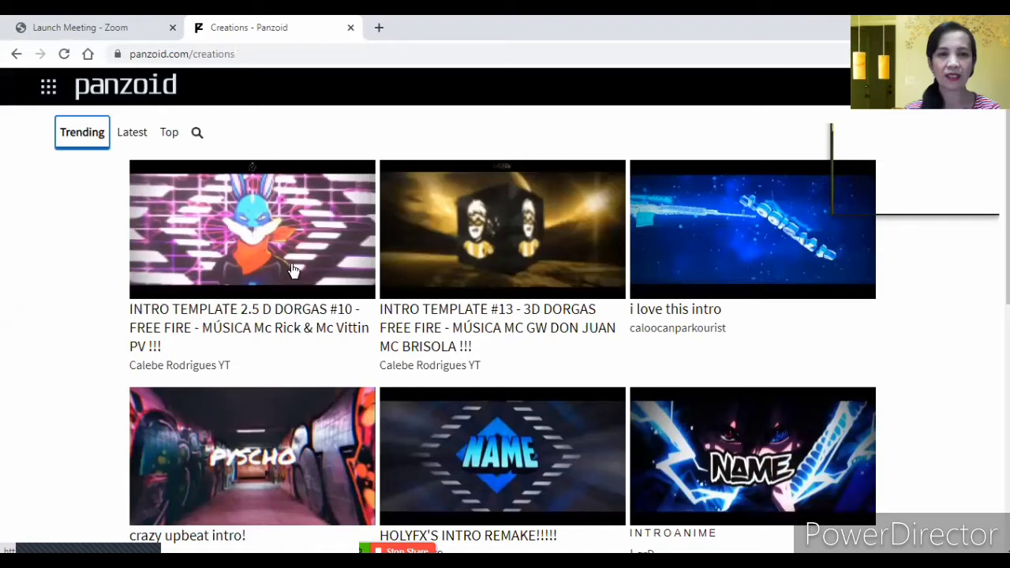
pyautogui.scroll(-3)
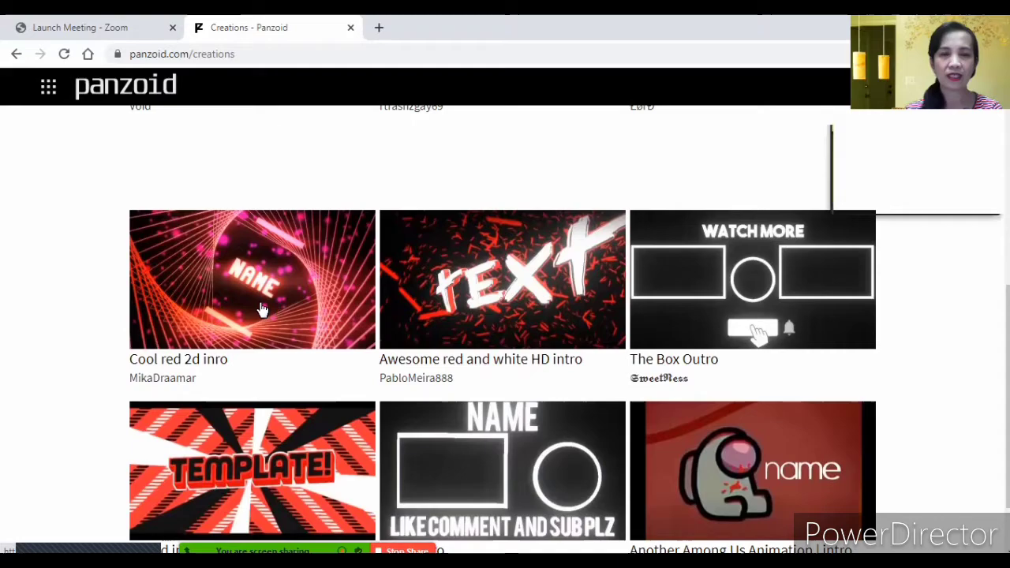
pyautogui.scroll(-3)
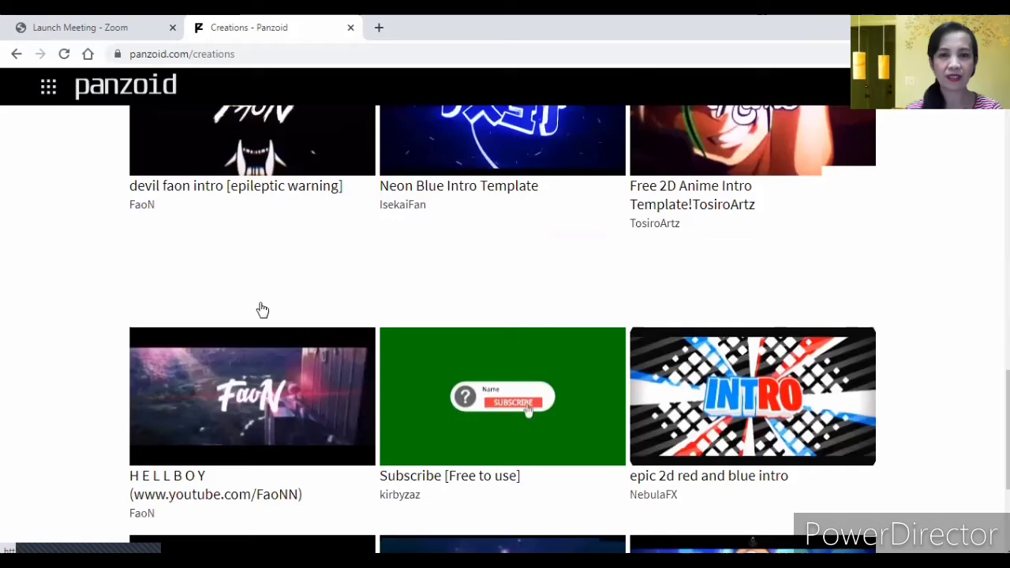
pyautogui.scroll(-3)
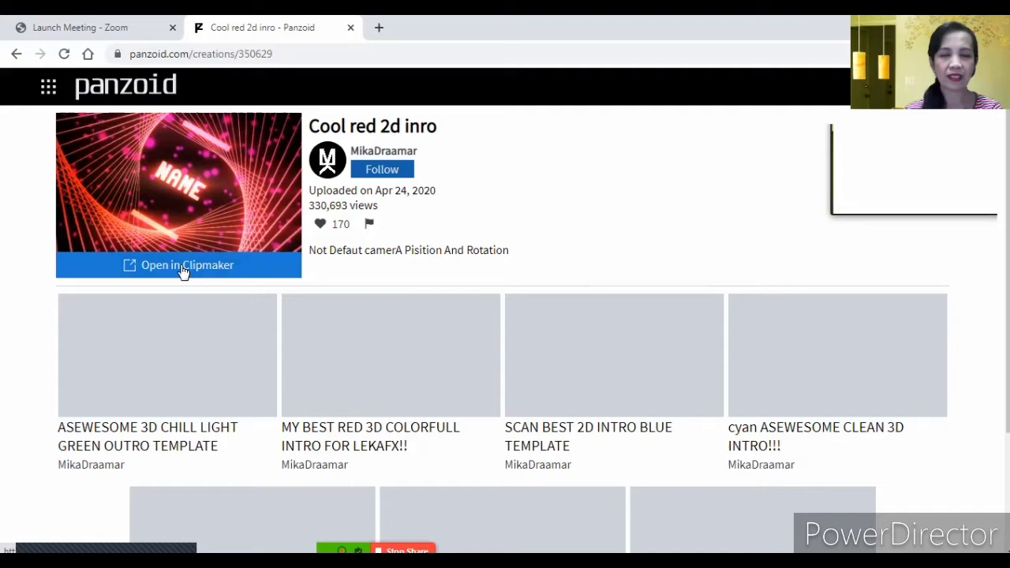
# Load 'Cool red 2d inro' in the Clipmaker editor and start its preview playback.
pyautogui.click(186, 265)
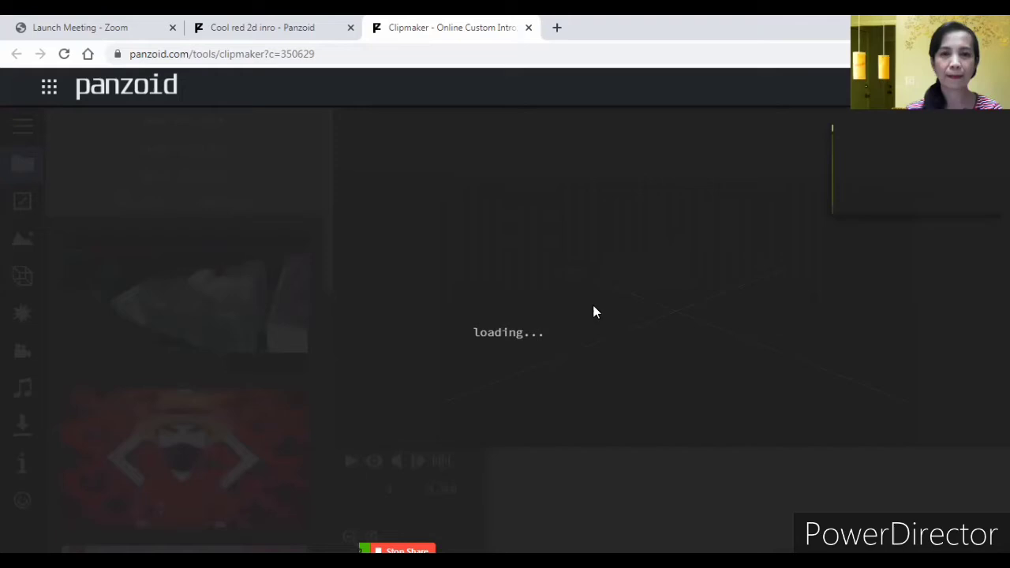
pyautogui.moveTo(328, 350)
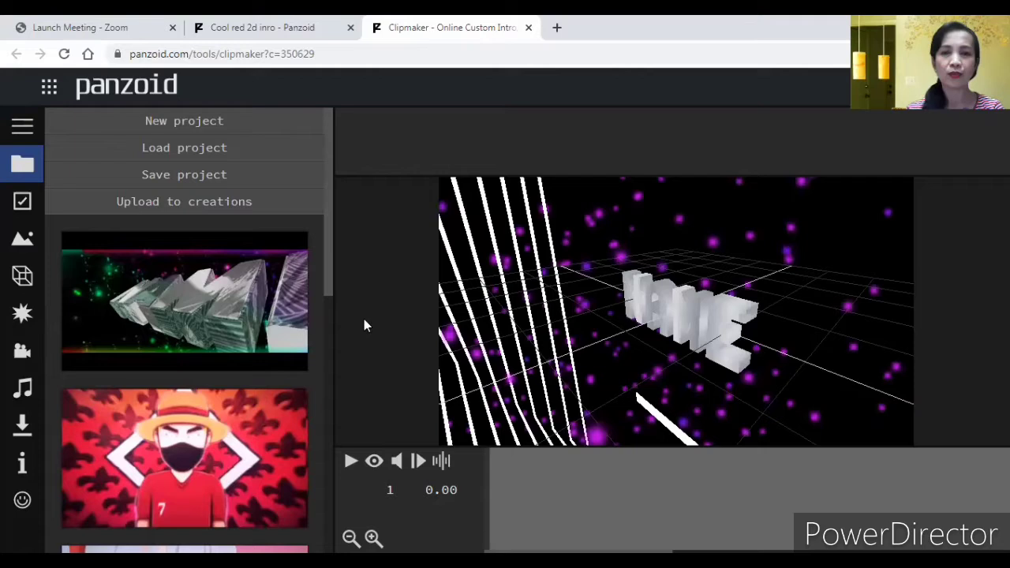
pyautogui.moveTo(350, 461)
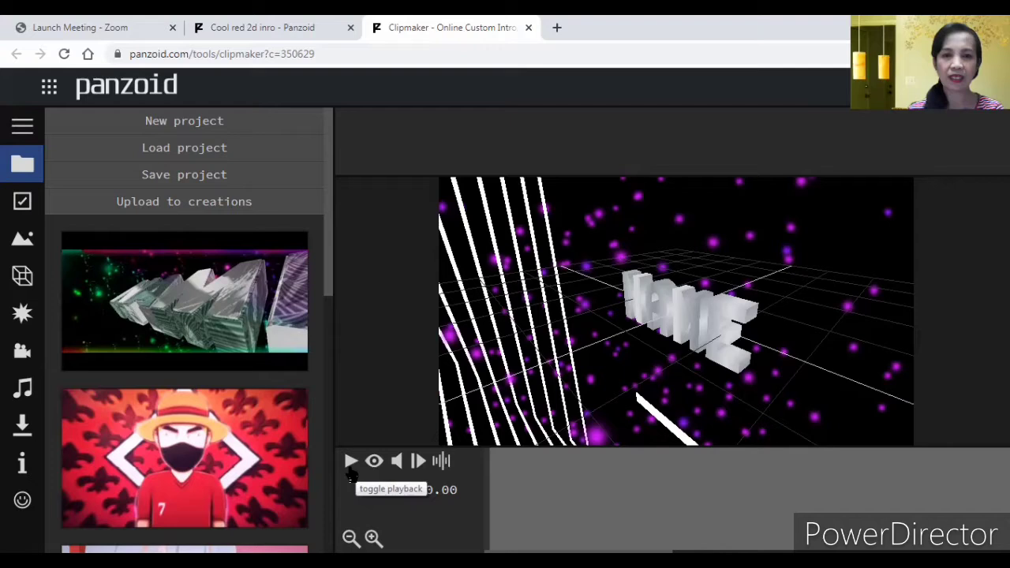
pyautogui.click(350, 461)
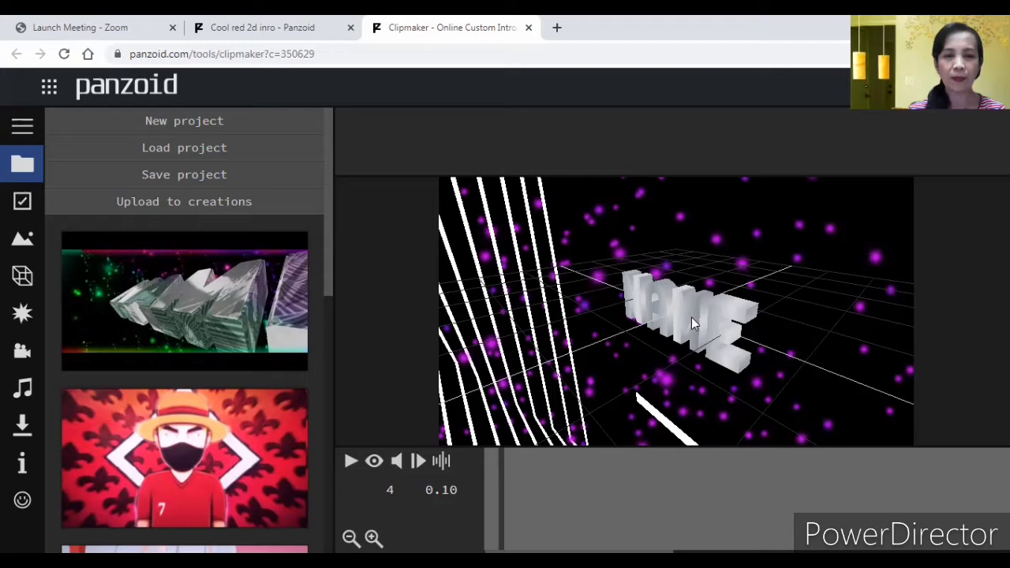
# Change the scene's 'Text: name' 3D text object to read GINA'S VLOGS.
pyautogui.click(22, 274)
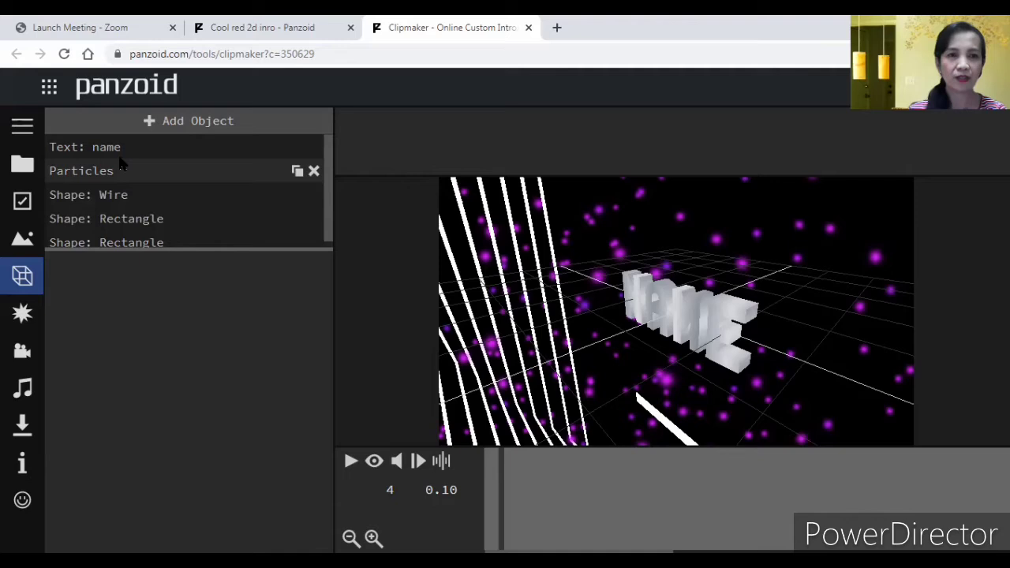
pyautogui.moveTo(132, 158)
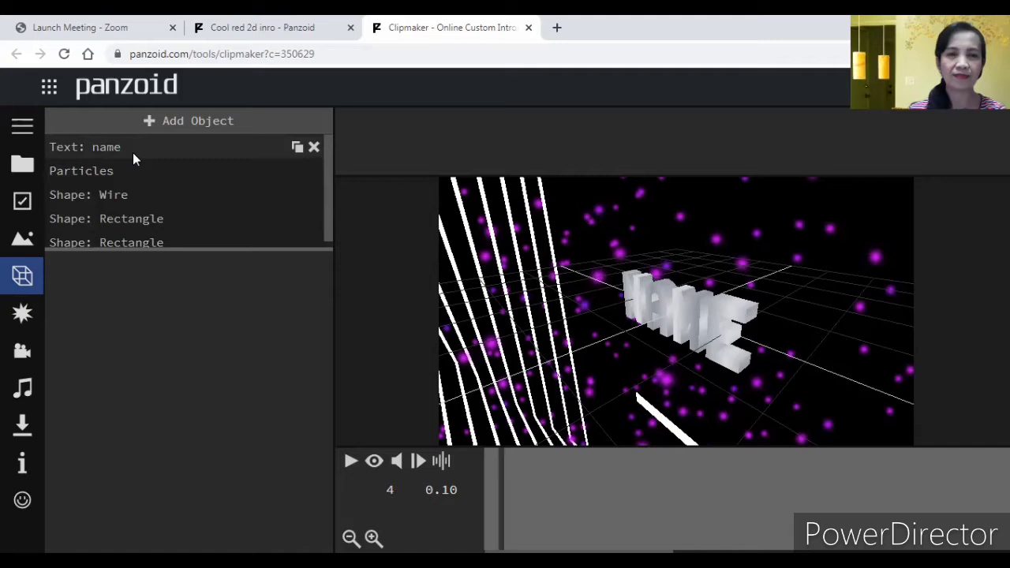
pyautogui.click(86, 147)
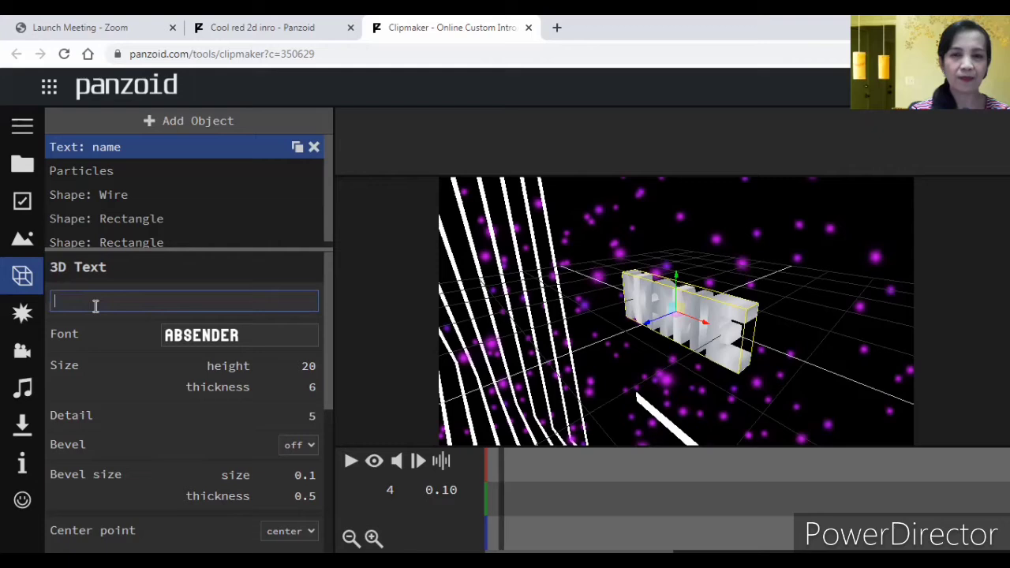
pyautogui.write("GINA'S VLOGS")
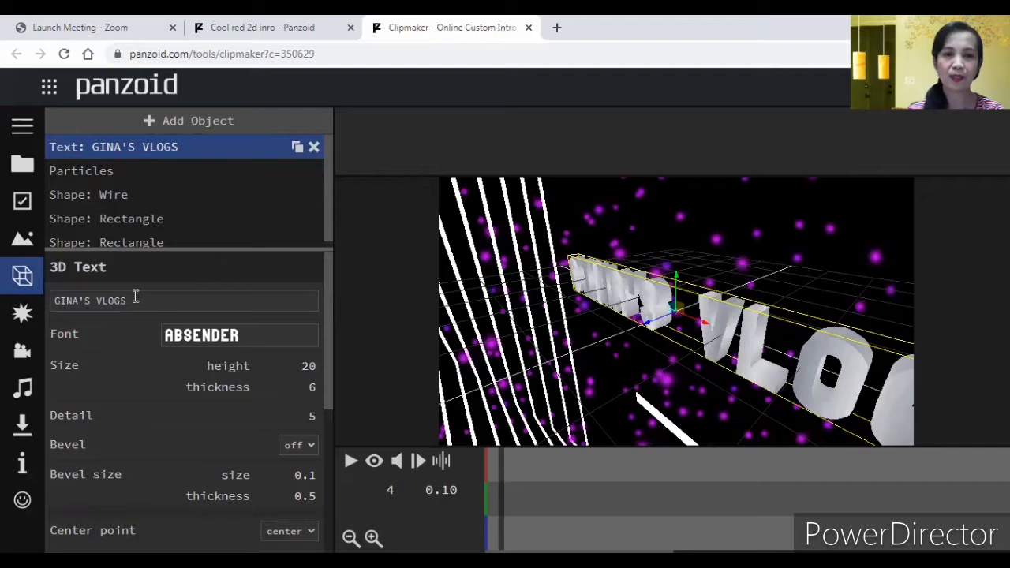
pyautogui.moveTo(182, 194)
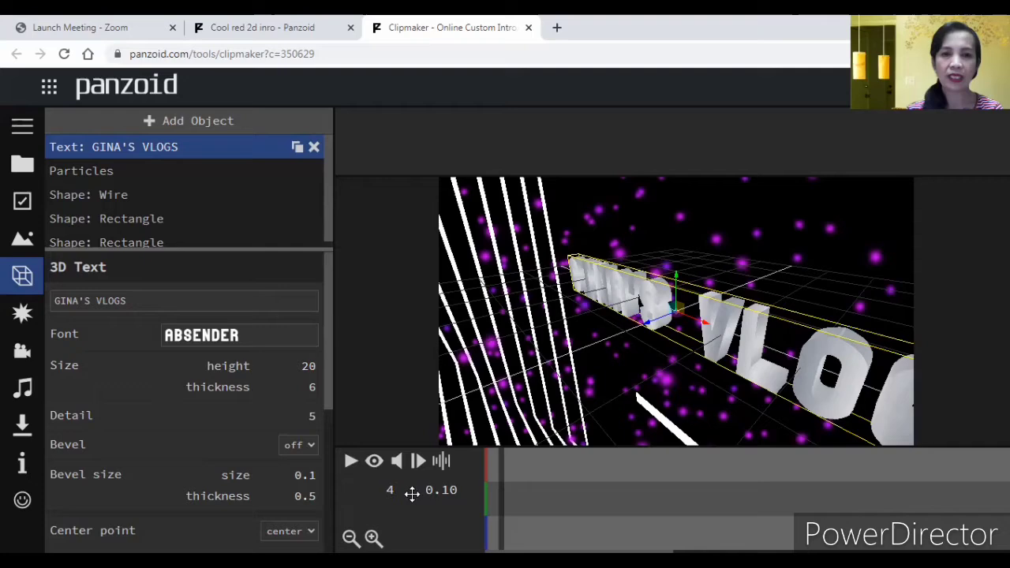
# Play the intro with GINA'S VLOGS animating, then pause it.
pyautogui.click(350, 461)
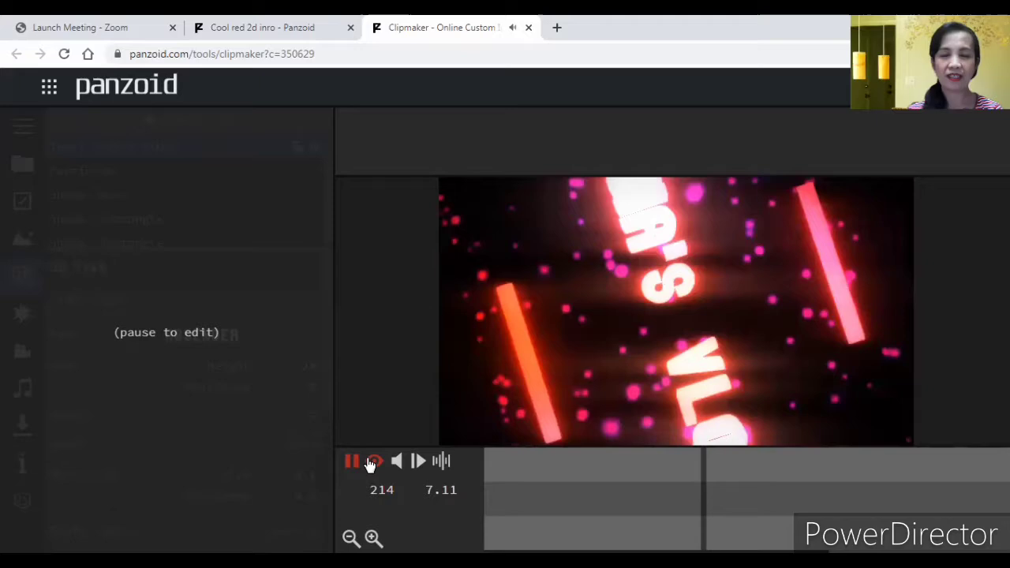
pyautogui.click(352, 461)
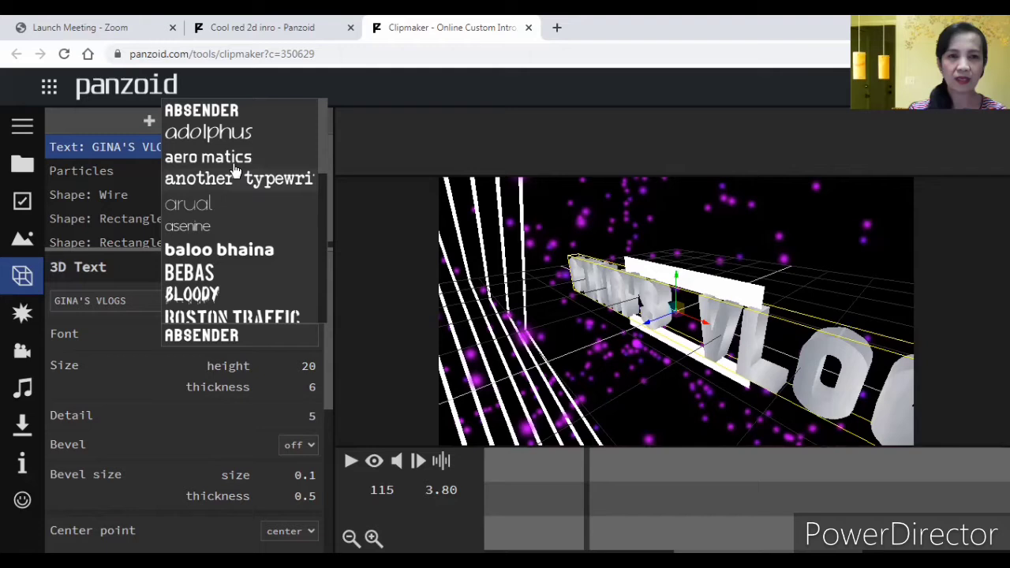
# Switch the GINA'S VLOGS title font to adolphus and replay the intro from the start.
pyautogui.click(209, 132)
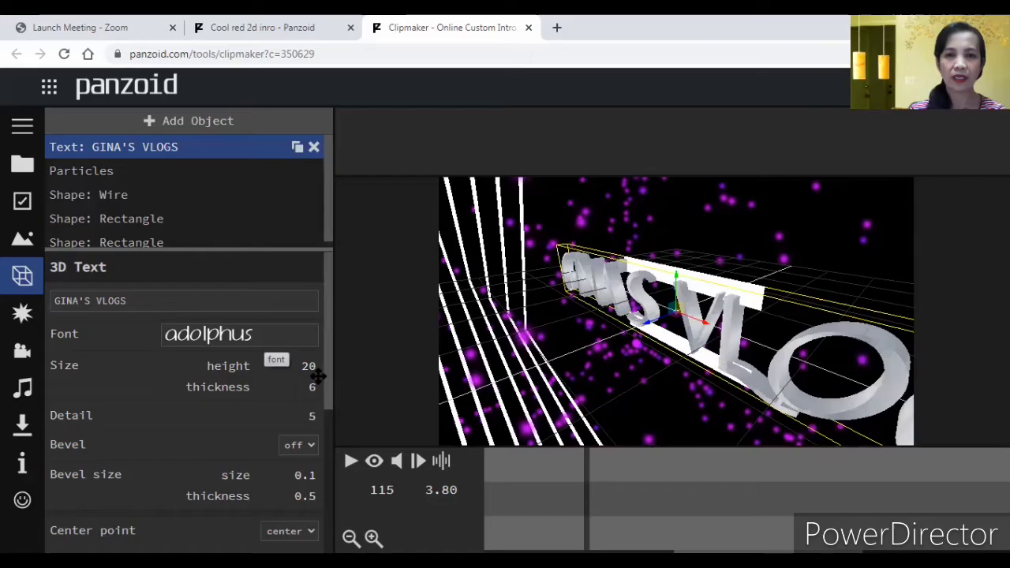
pyautogui.click(351, 461)
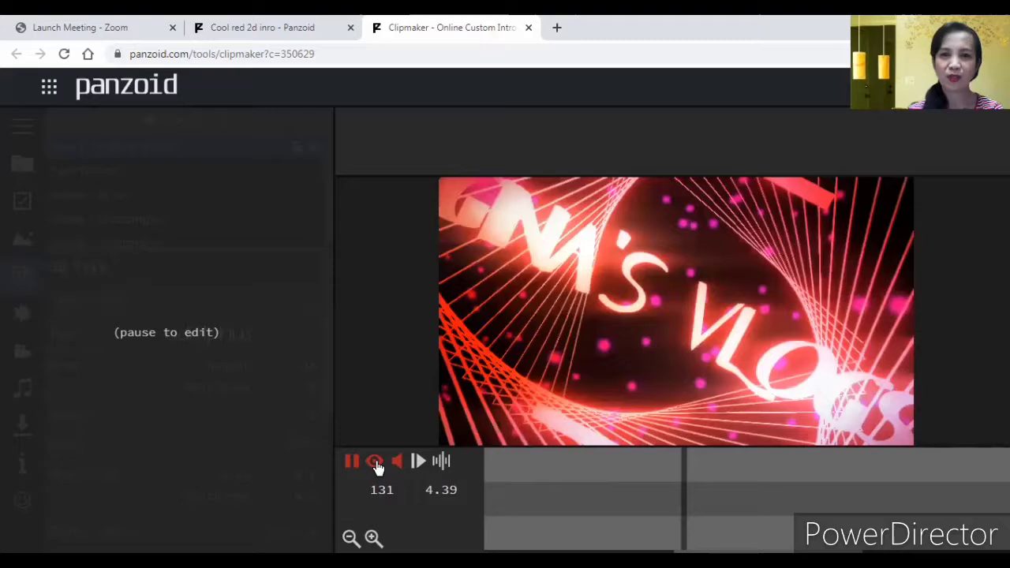
pyautogui.click(376, 461)
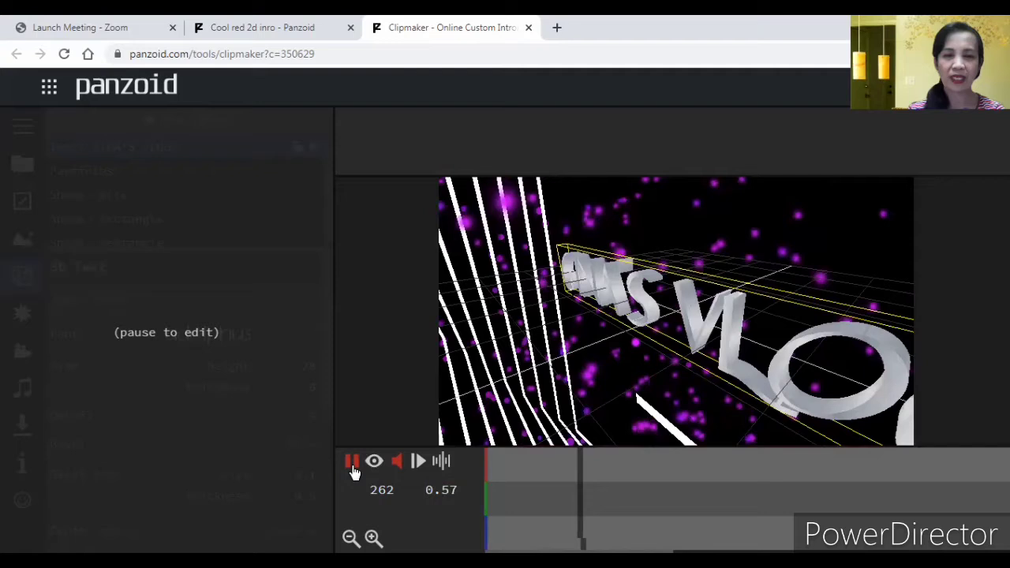
# Reduce the title height from 20 to 15 and replay the intro to check the fit.
pyautogui.click(350, 461)
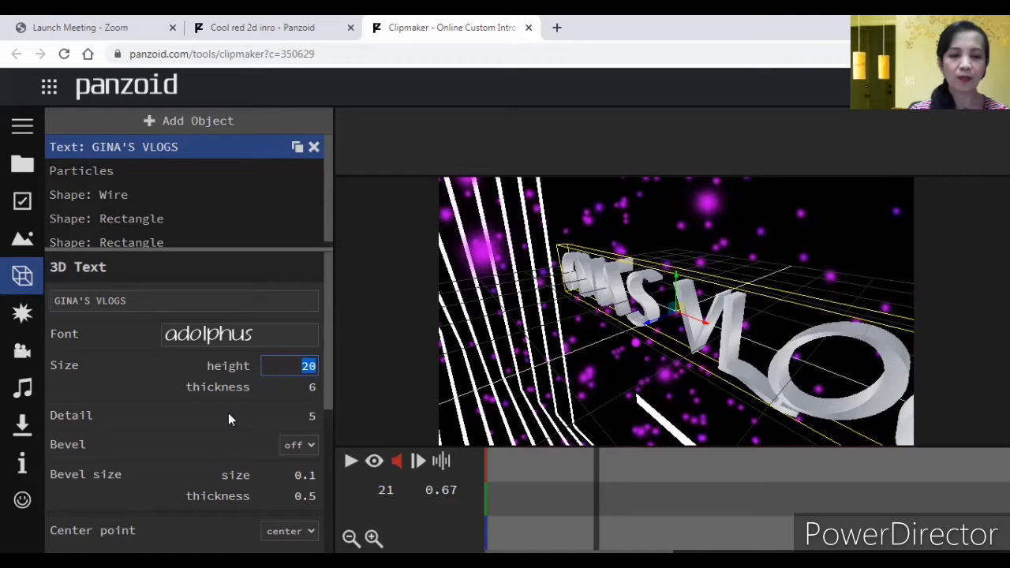
pyautogui.write('15')
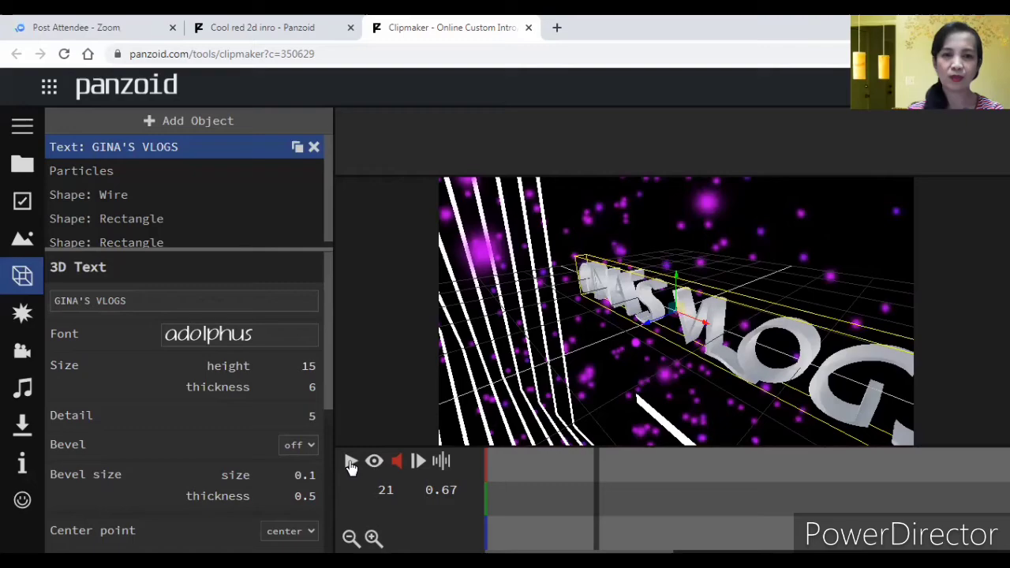
pyautogui.click(350, 460)
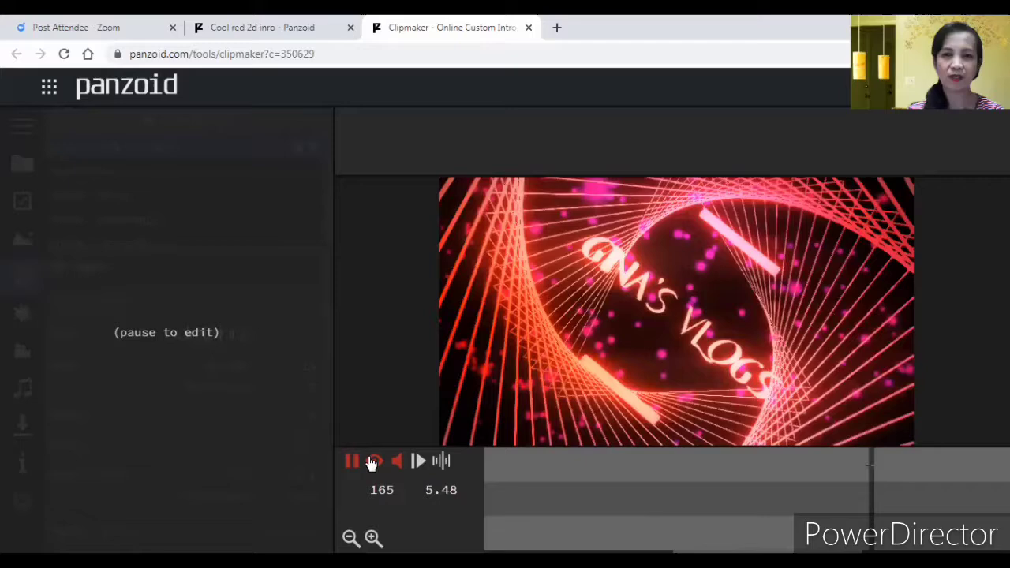
pyautogui.click(350, 461)
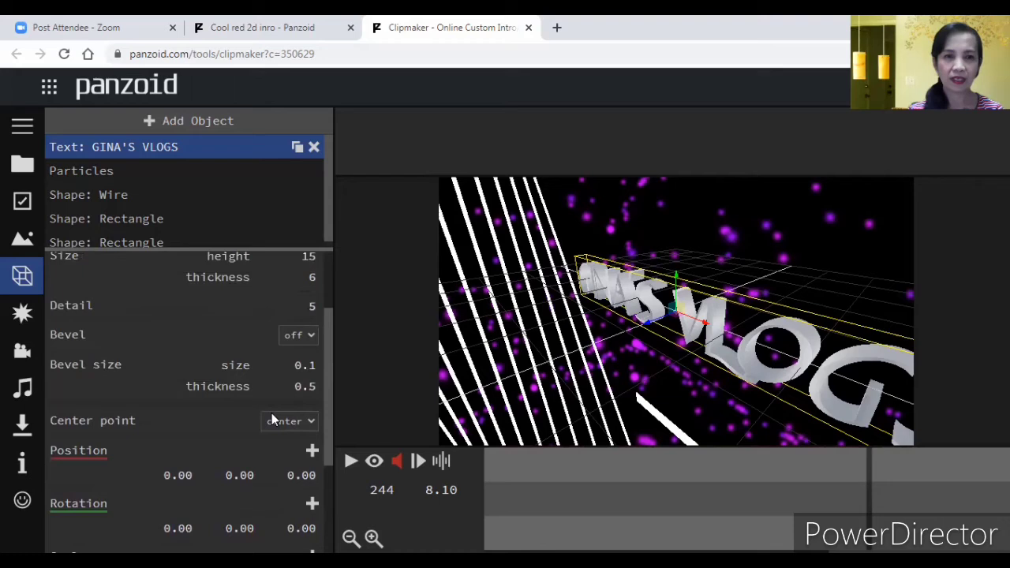
pyautogui.scroll(-3)
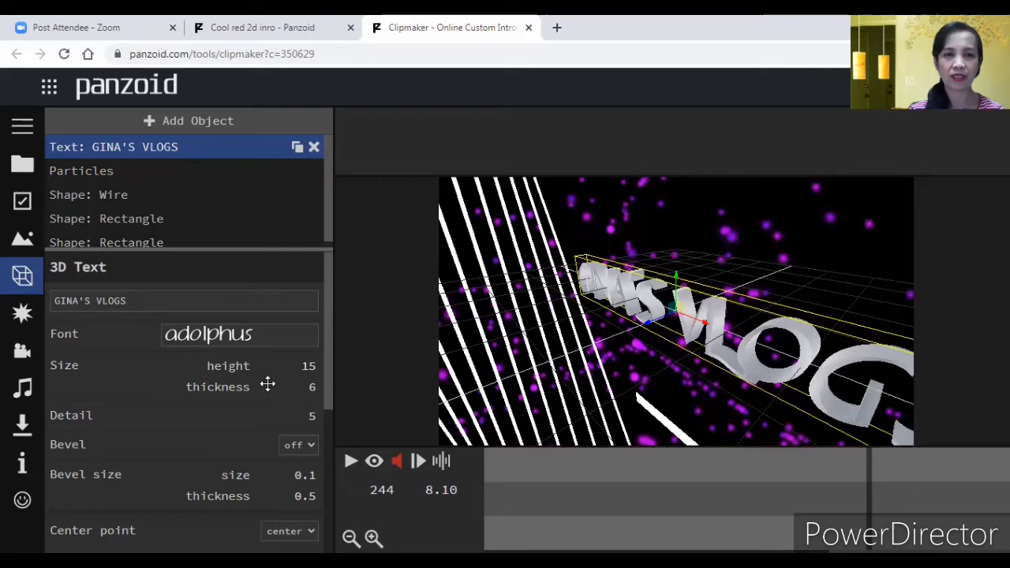
pyautogui.click(350, 461)
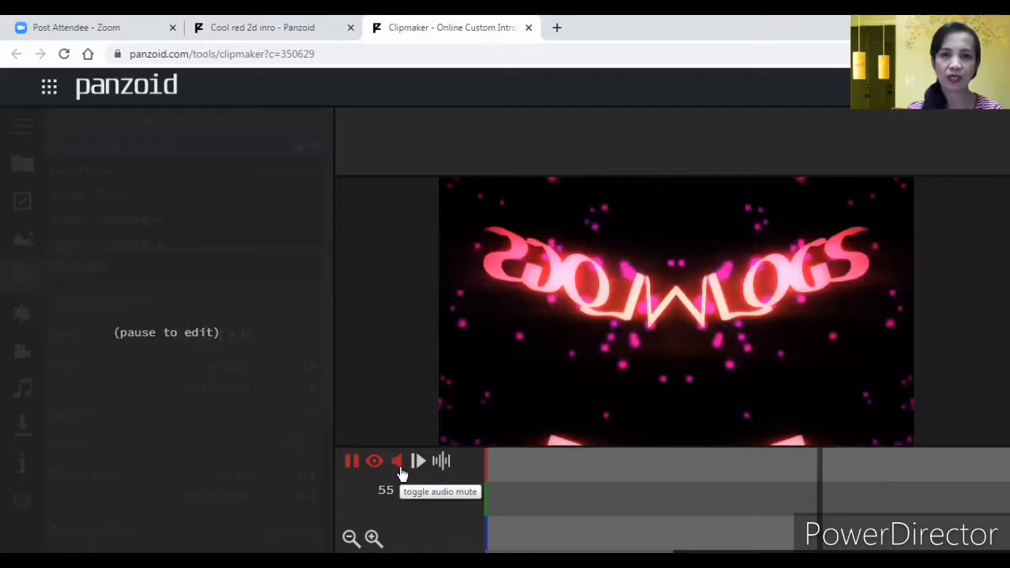
pyautogui.click(351, 461)
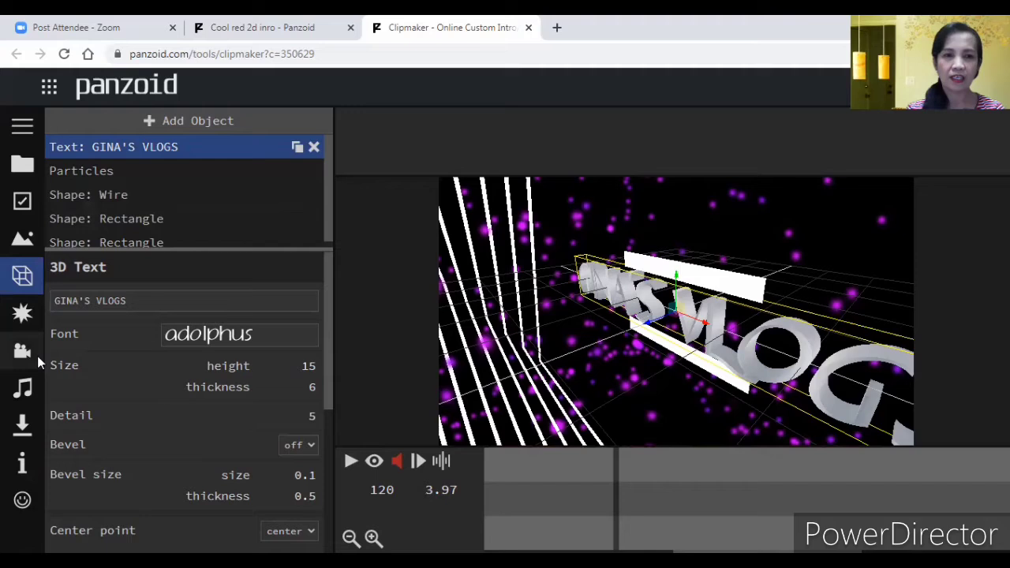
pyautogui.moveTo(22, 425)
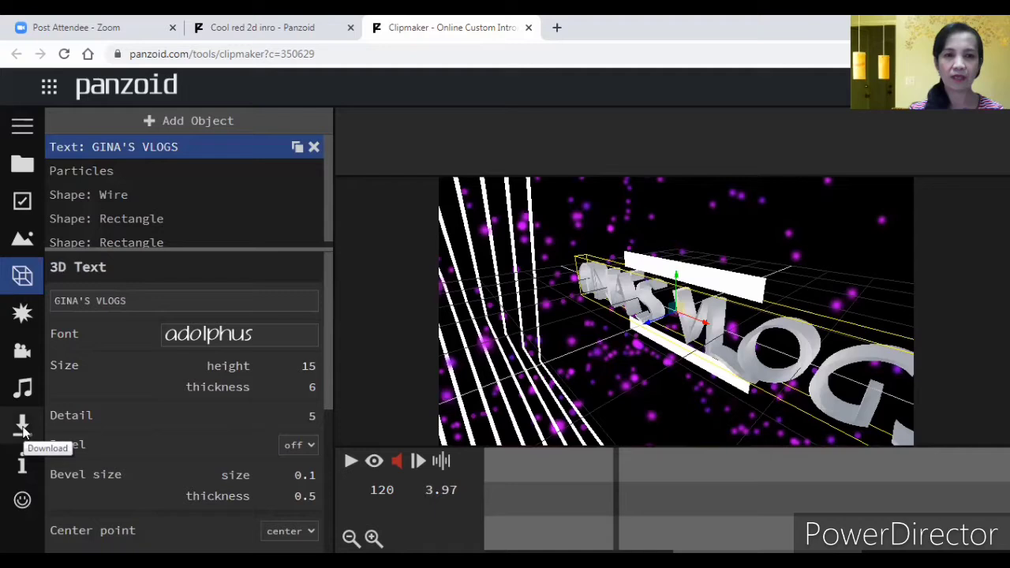
# Show the download settings and choose fastest render mode with mkv format.
pyautogui.click(22, 424)
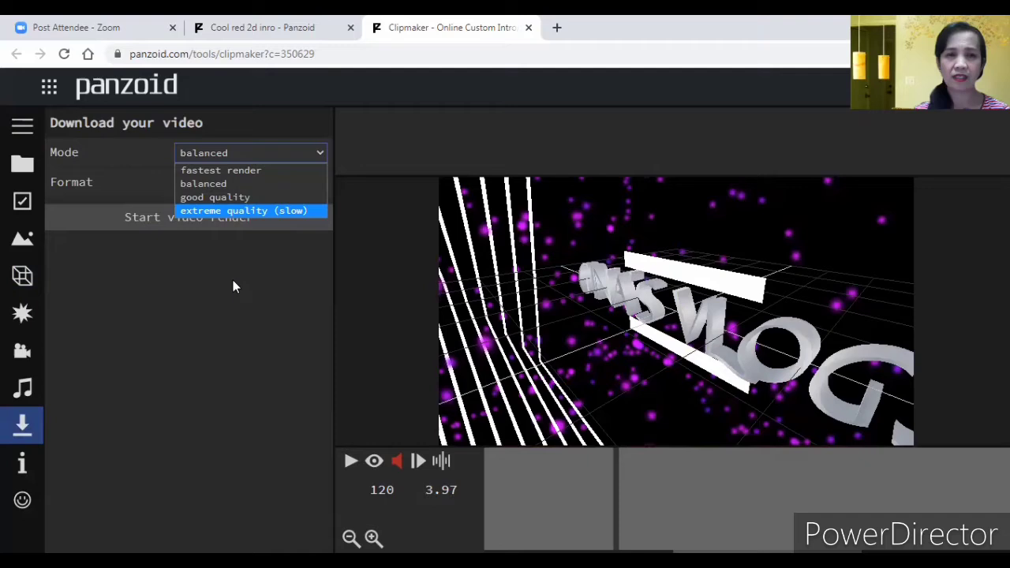
pyautogui.click(221, 170)
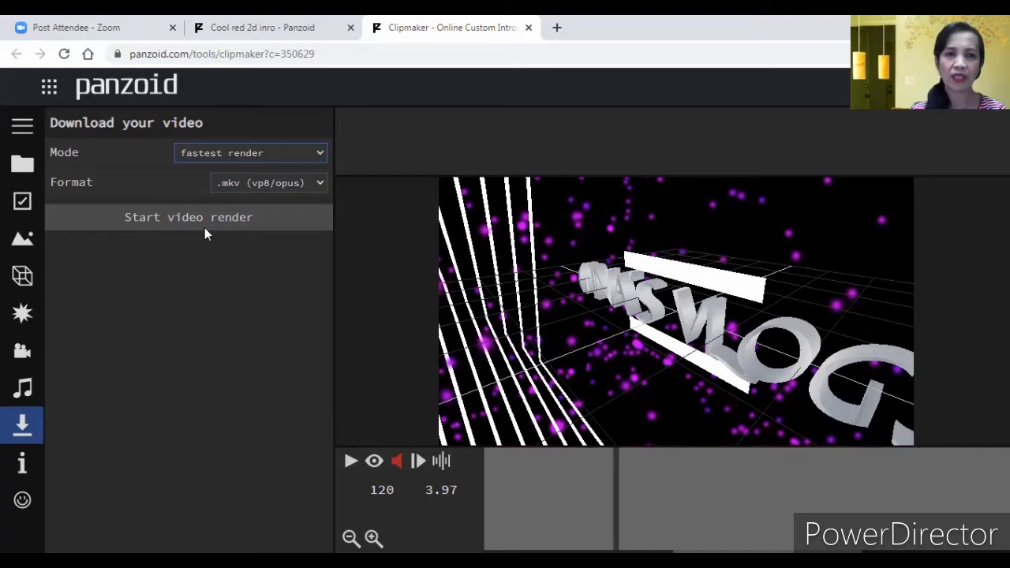
# Start the intro video render.
pyautogui.click(188, 218)
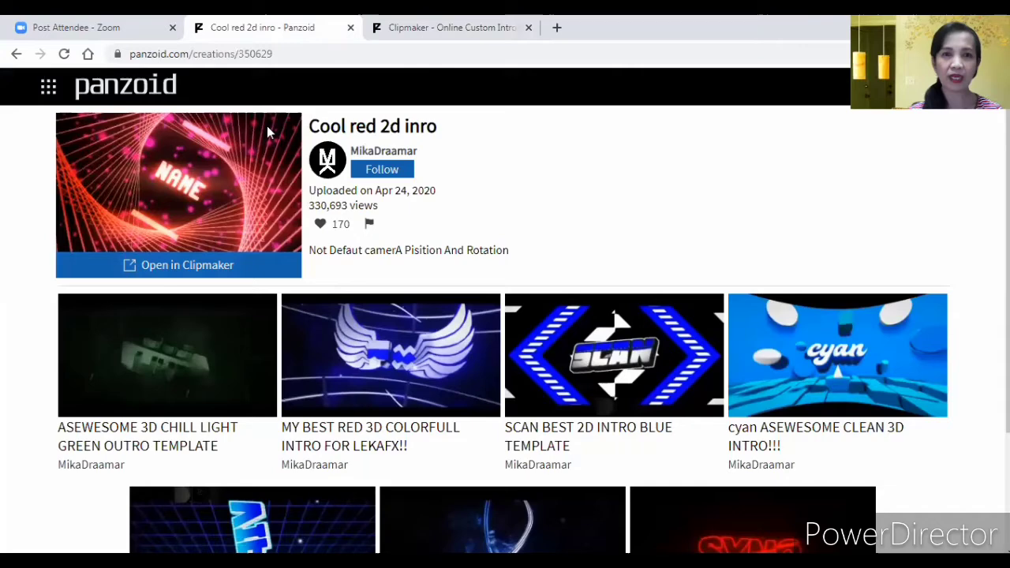
# Search the Creations gallery for OUTRO templates.
pyautogui.click(177, 266)
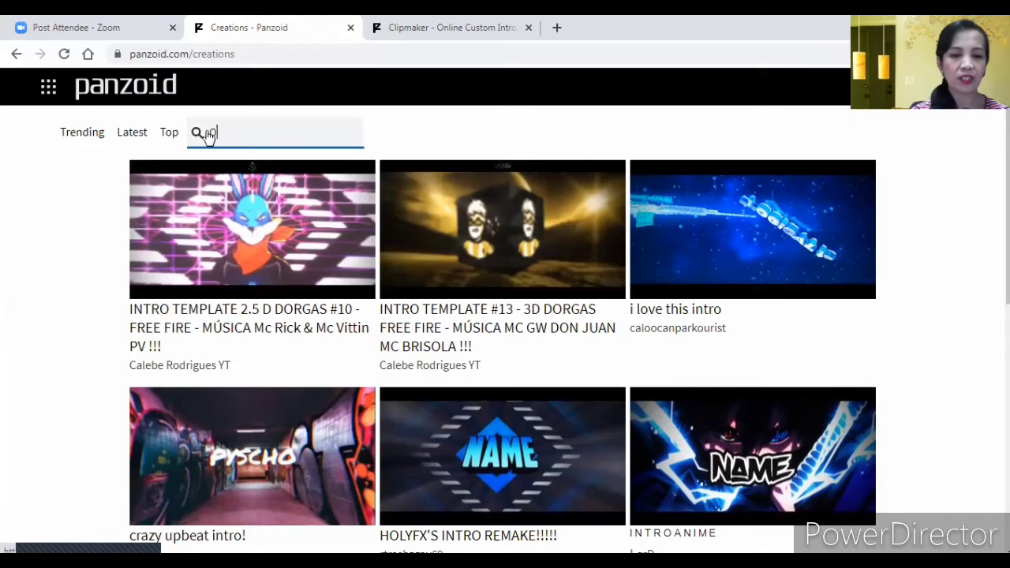
pyautogui.write('OUTRO')
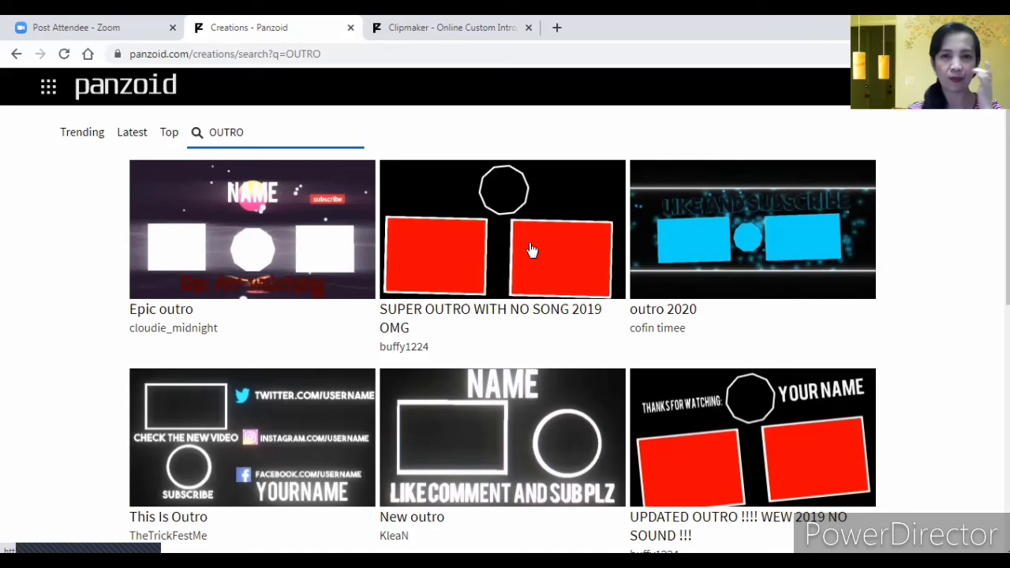
pyautogui.moveTo(537, 251)
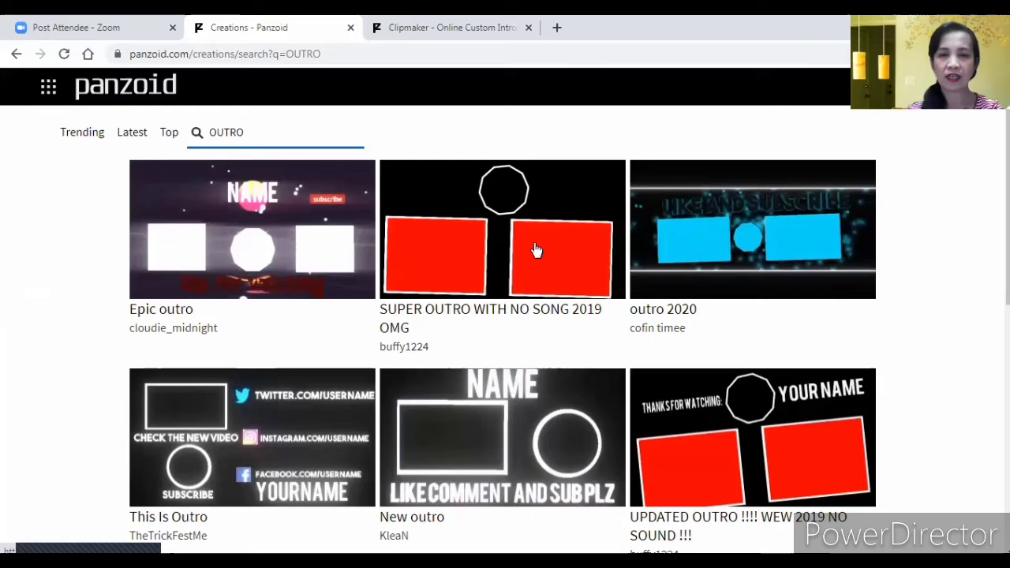
# Choose the This Is Outro template from the OUTRO results.
pyautogui.scroll(-3)
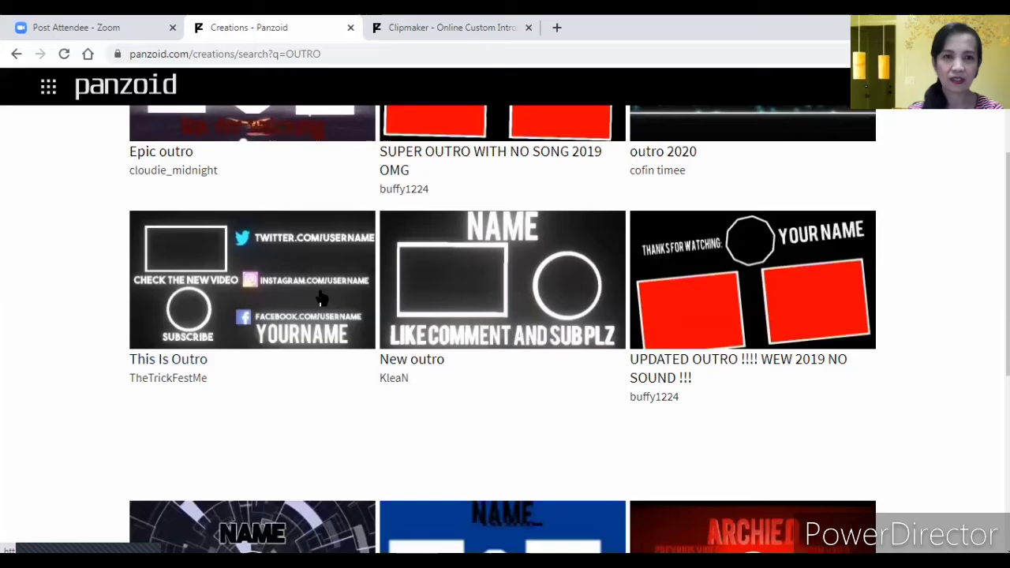
pyautogui.click(253, 279)
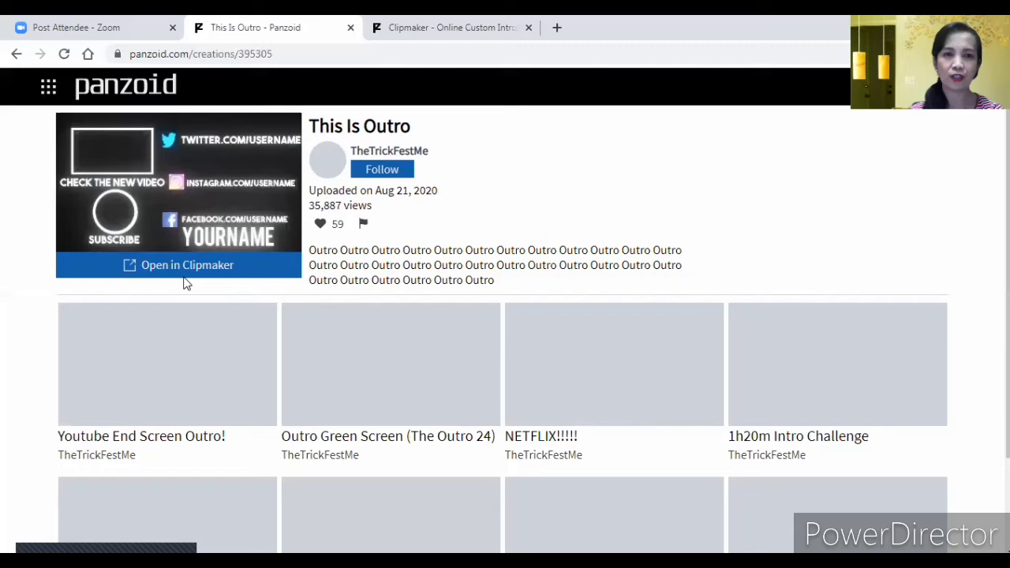
# Load This Is Outro into the Clipmaker editor.
pyautogui.click(187, 265)
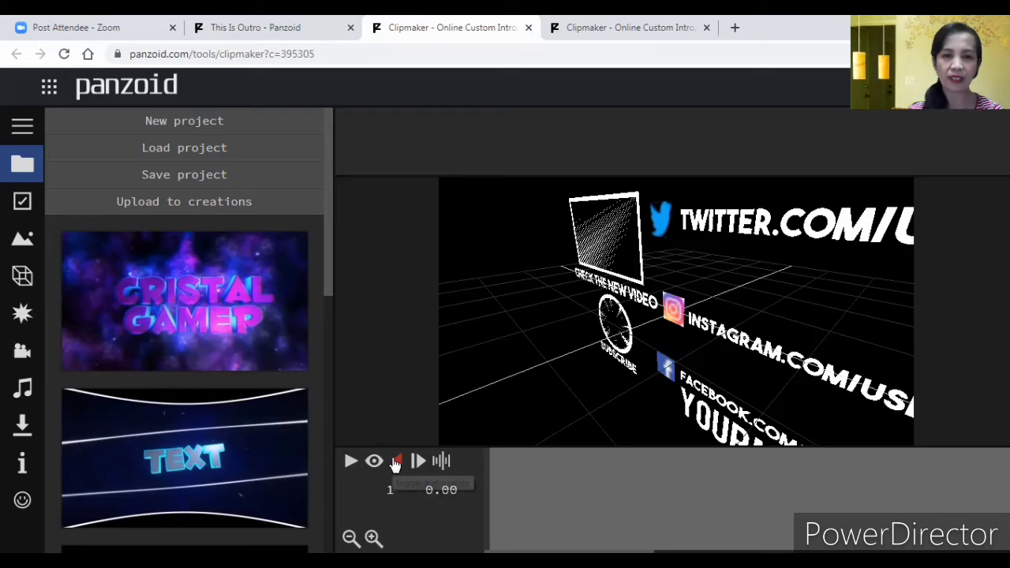
pyautogui.click(350, 461)
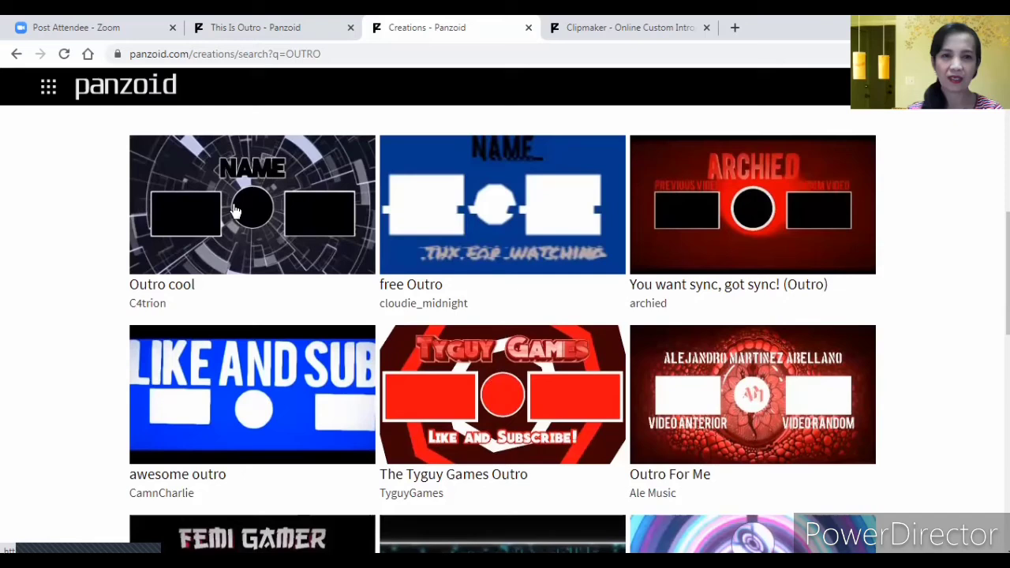
# Load the Outro cool template by C4trion into a fresh Clipmaker editor.
pyautogui.click(253, 204)
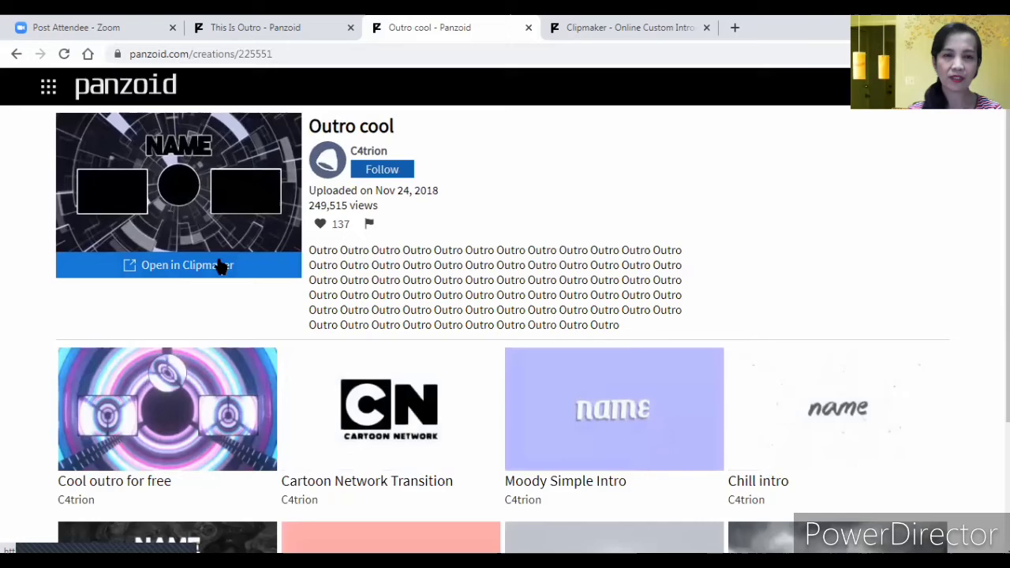
pyautogui.click(179, 265)
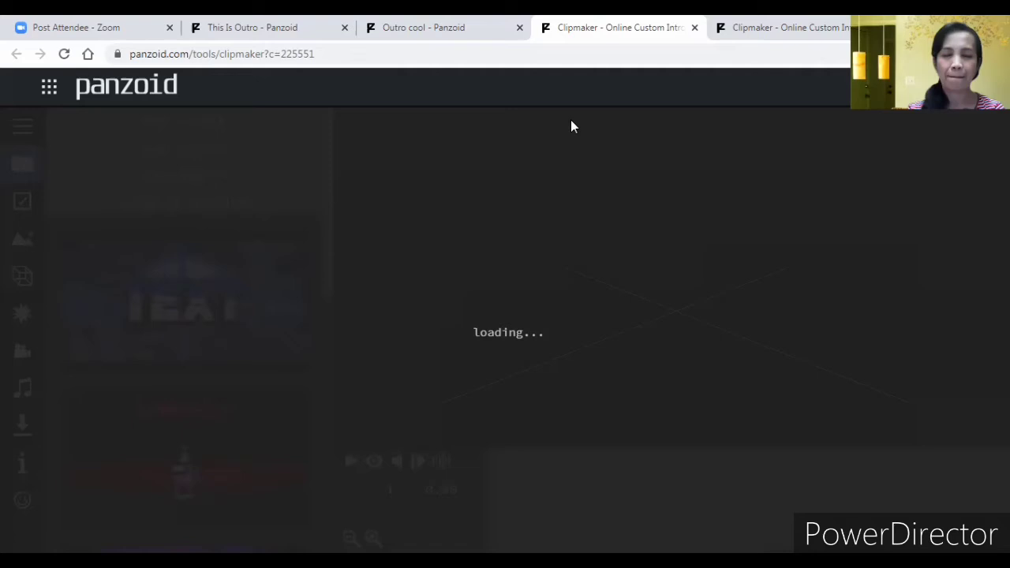
pyautogui.moveTo(549, 319)
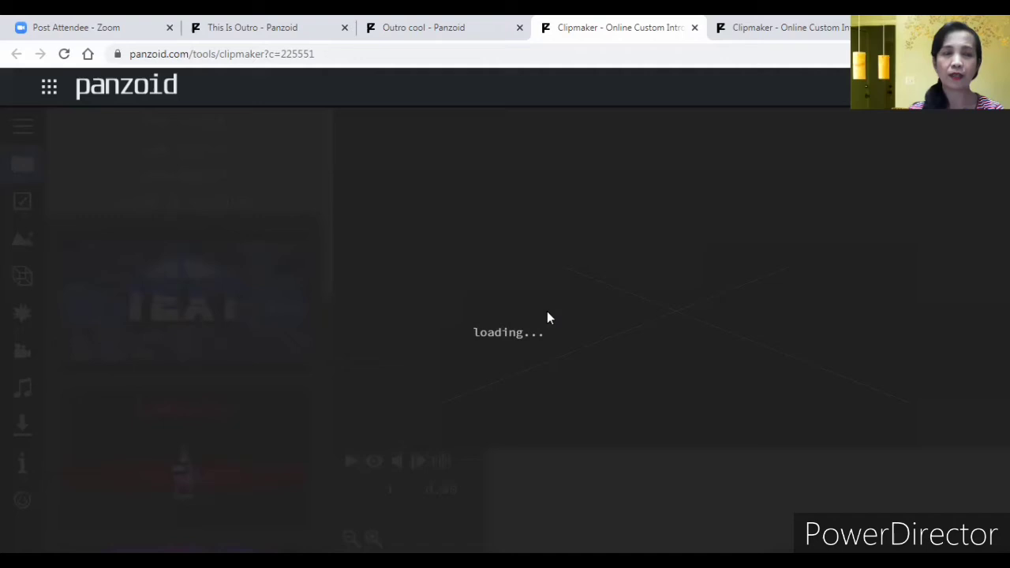
# Stop the Outro cool preview so its scene objects are listed for editing.
pyautogui.click(351, 461)
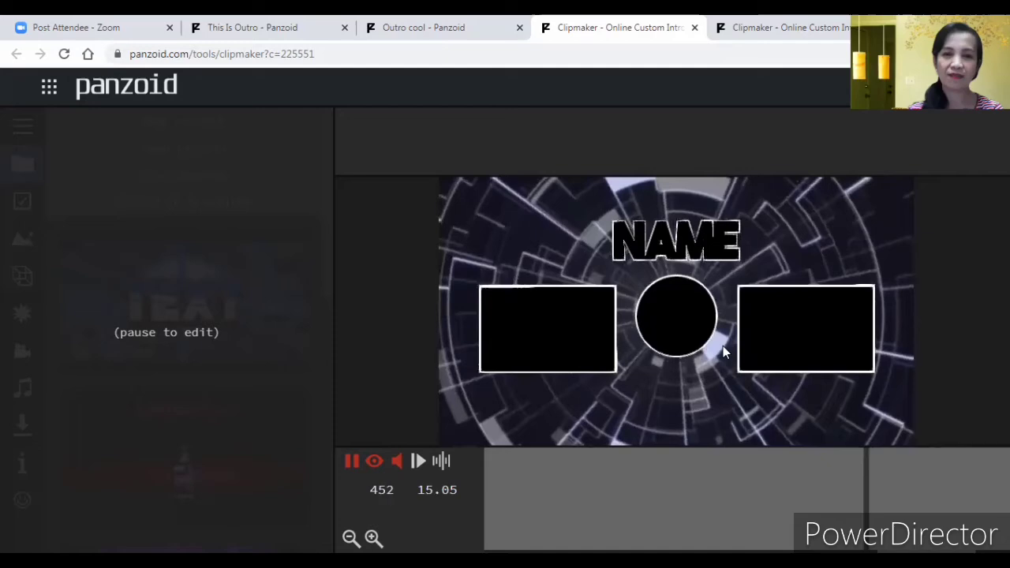
pyautogui.click(22, 162)
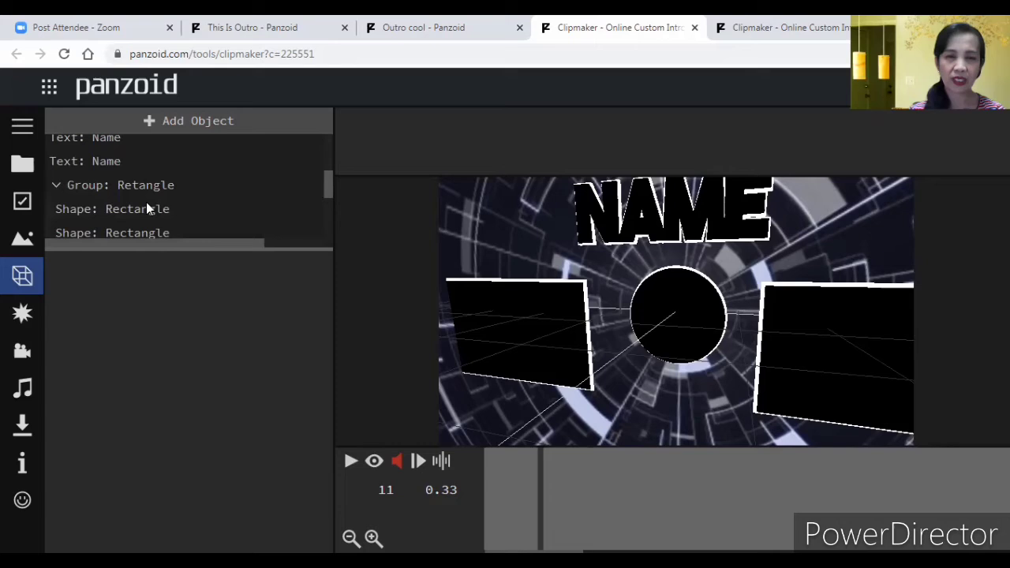
# Change the outro's NAME 3D text to read GINA.
pyautogui.click(85, 212)
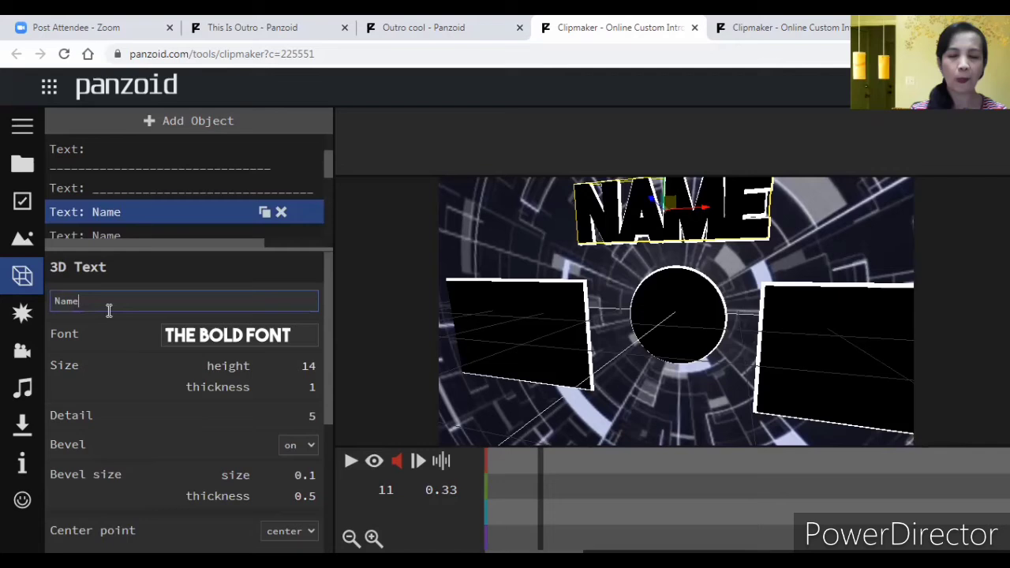
pyautogui.write('GINA')
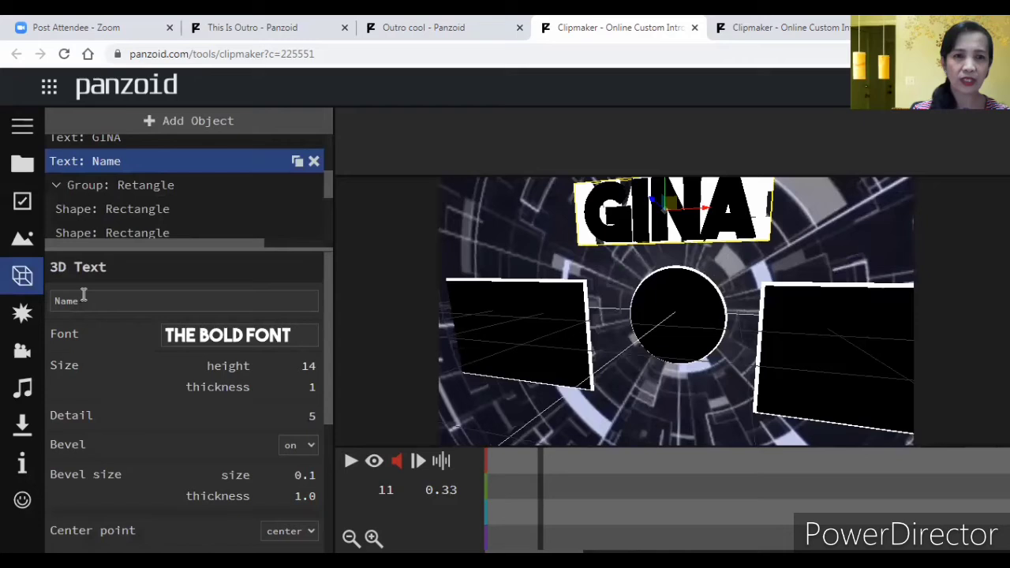
pyautogui.write('GINA')
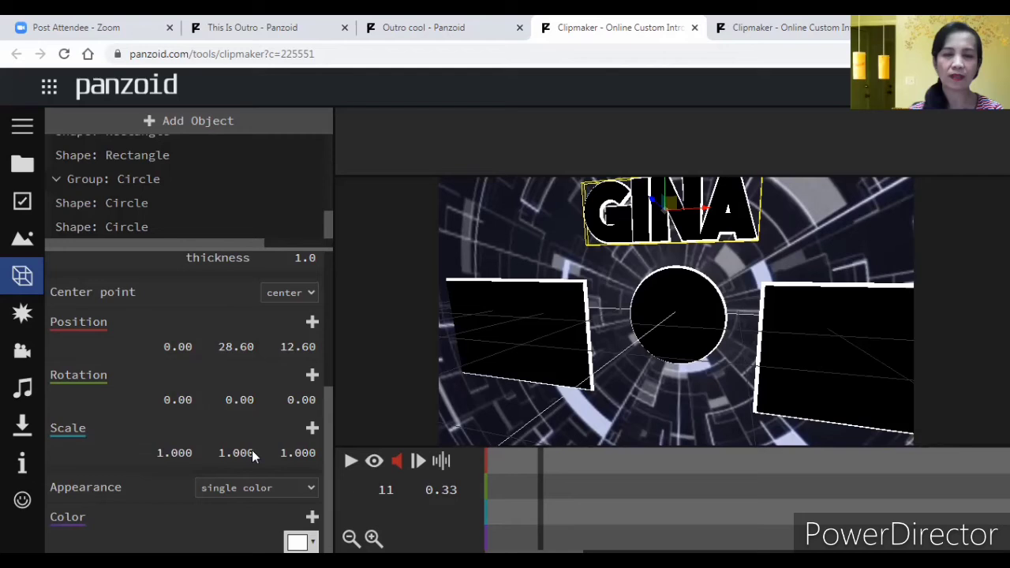
# Colour the GINA title yellow, keeping the single-colour appearance.
pyautogui.click(297, 543)
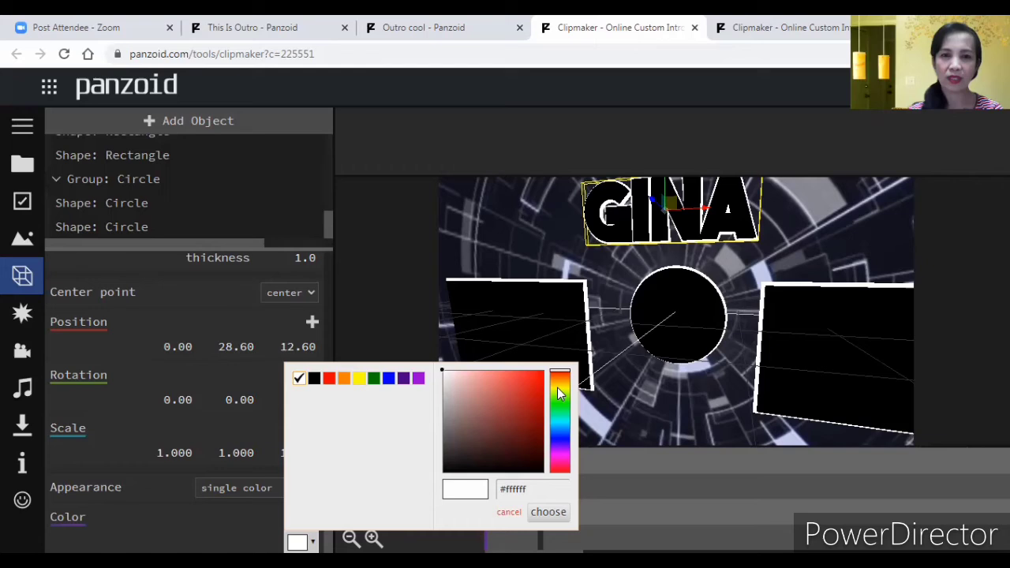
pyautogui.click(548, 511)
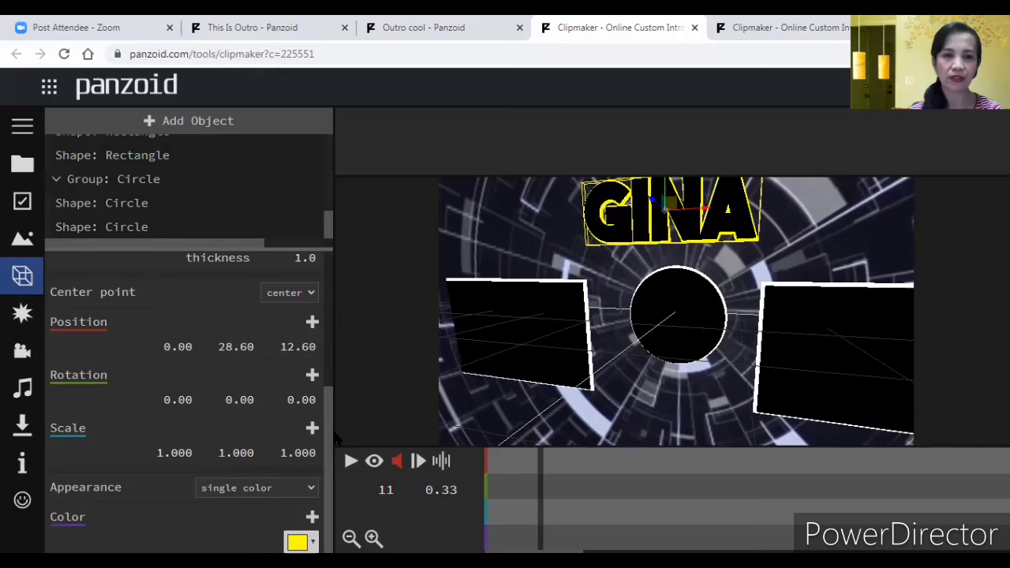
pyautogui.click(255, 486)
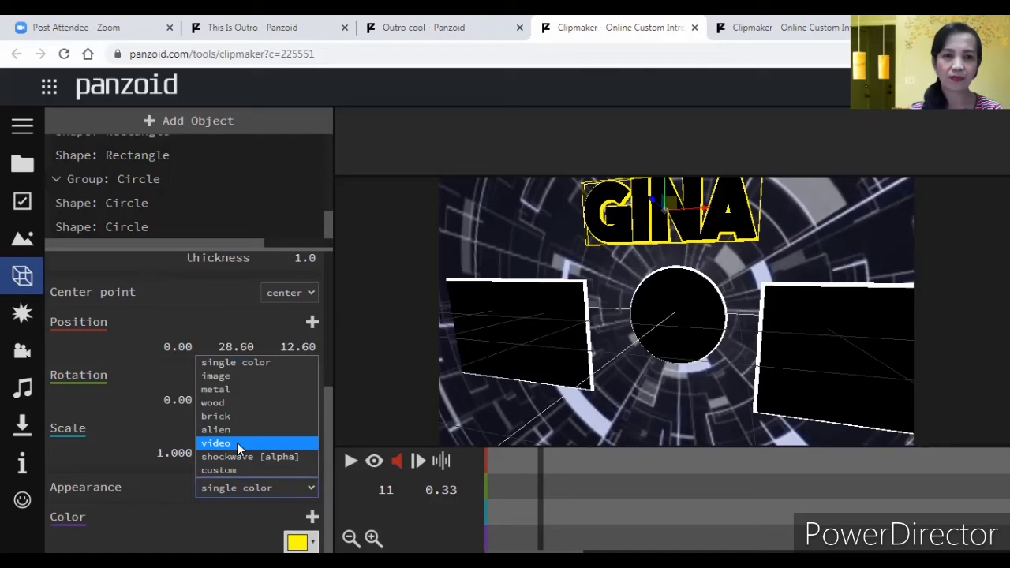
pyautogui.moveTo(217, 471)
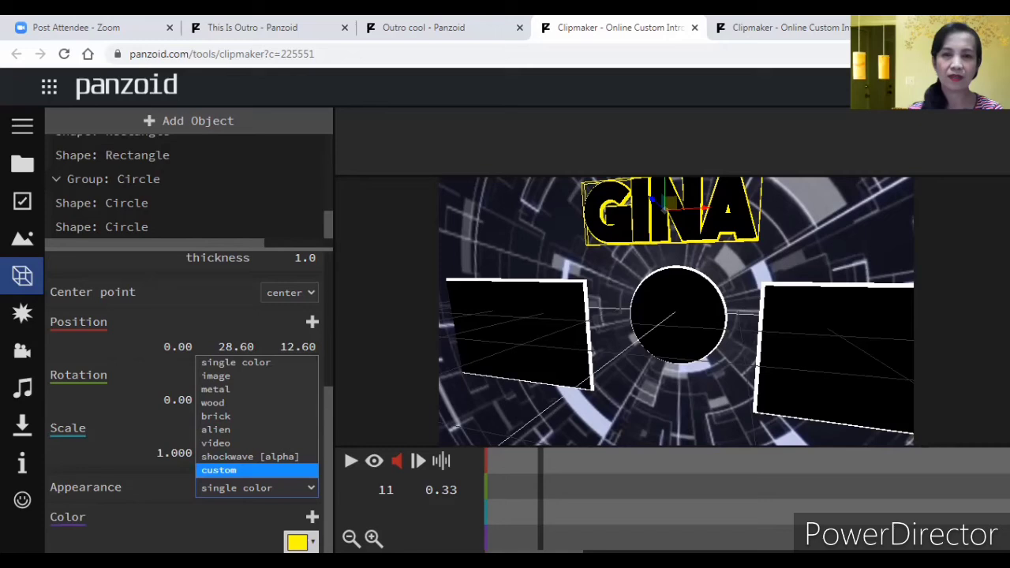
pyautogui.click(350, 460)
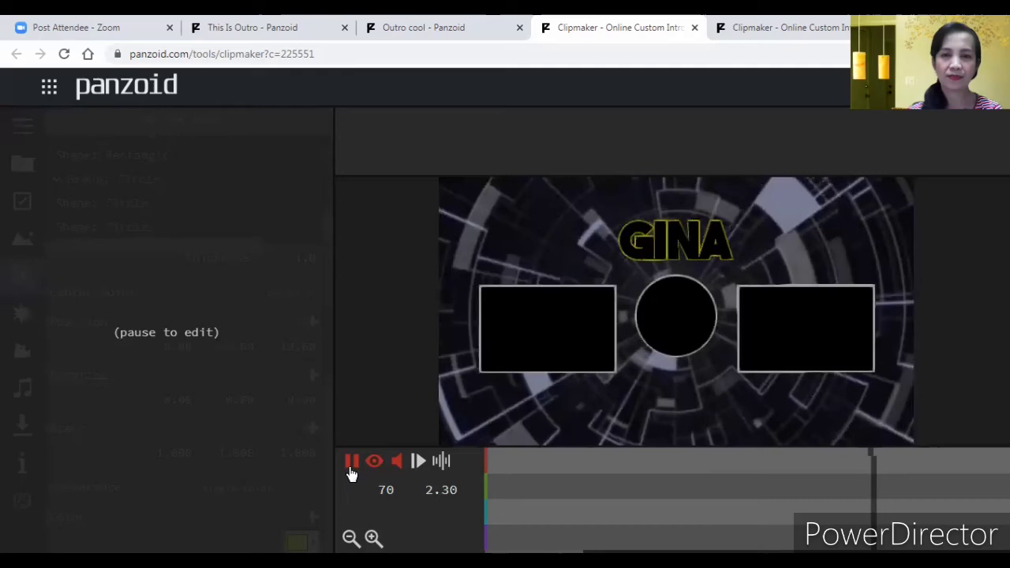
pyautogui.click(351, 461)
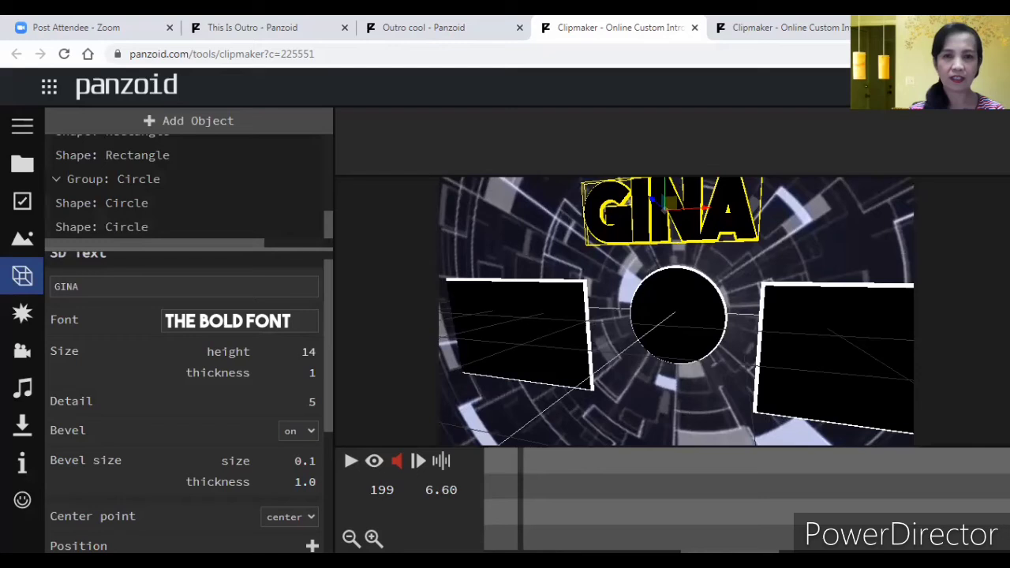
pyautogui.click(110, 205)
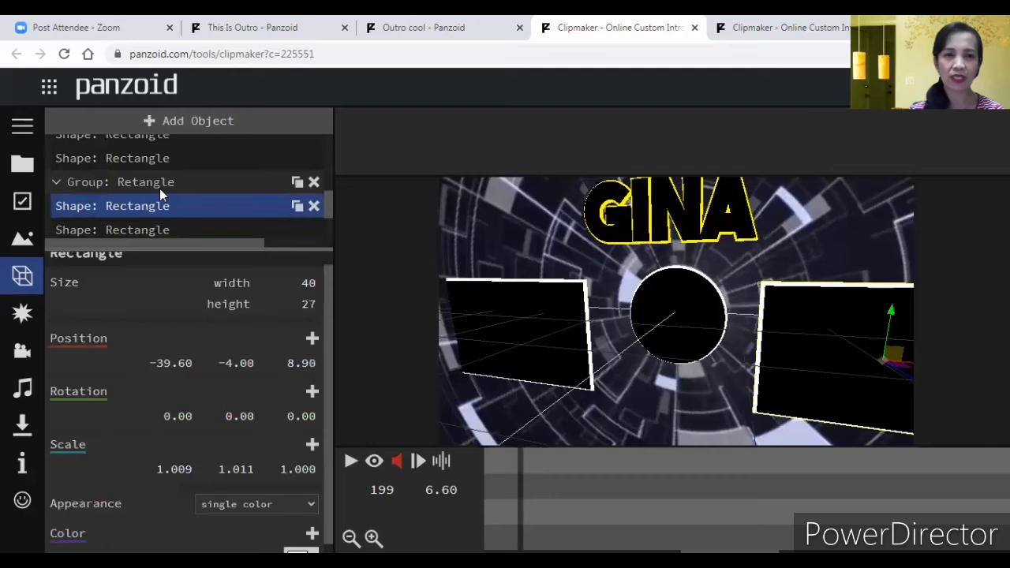
pyautogui.click(145, 167)
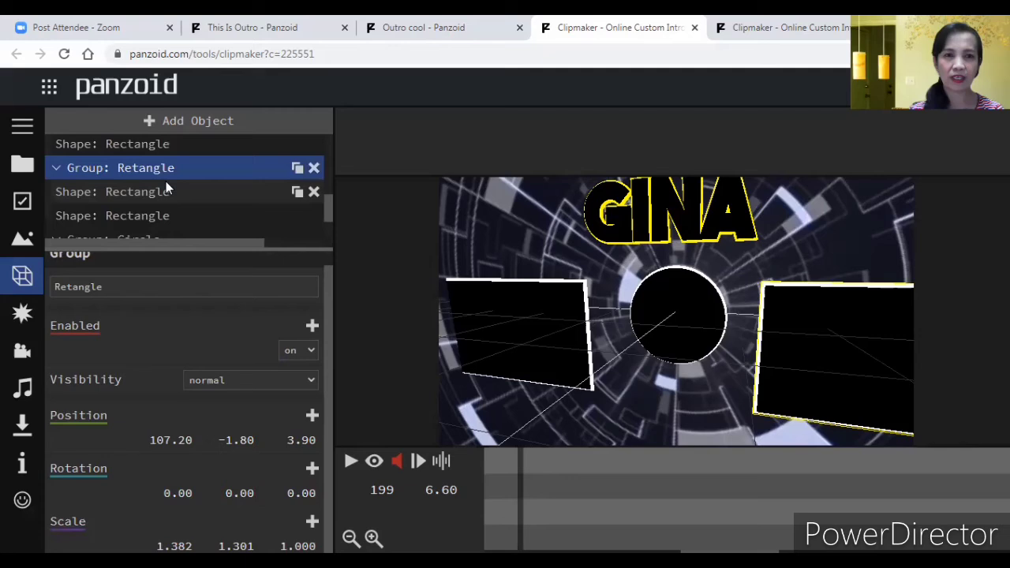
pyautogui.click(22, 425)
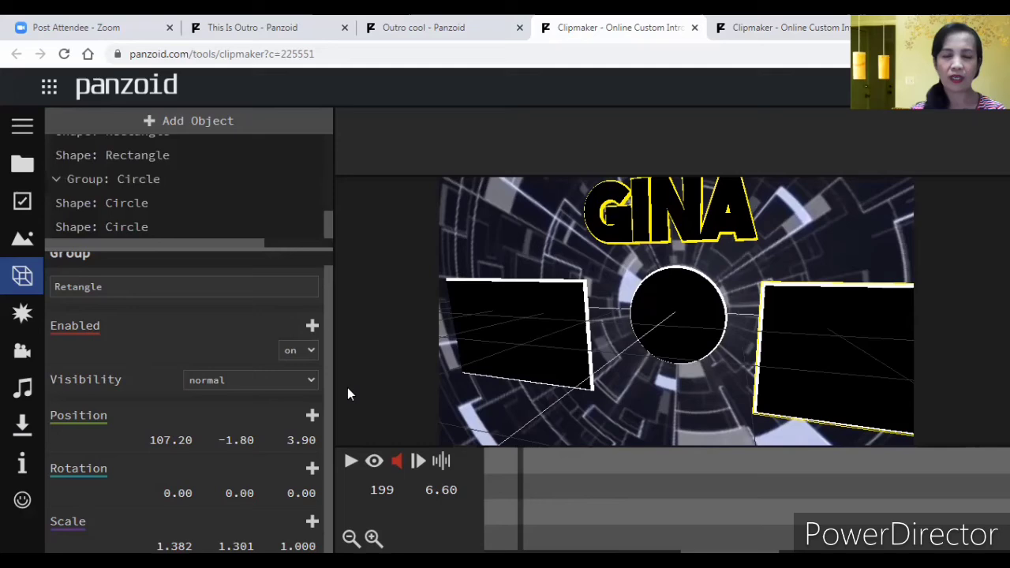
# Render the edited Outro cool video until the render finishes.
pyautogui.click(423, 26)
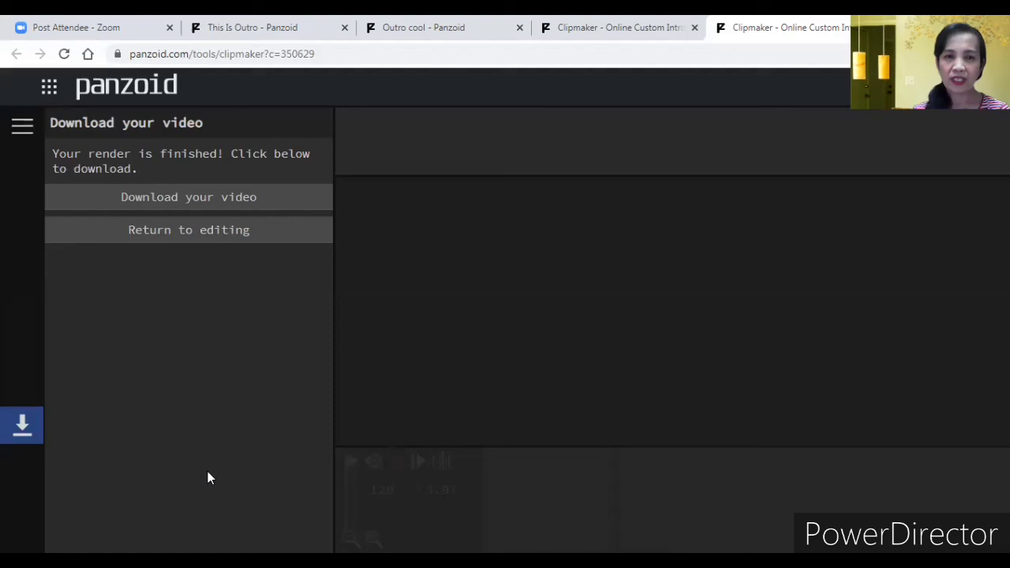
# Download the rendered Outro cool video.
pyautogui.click(189, 195)
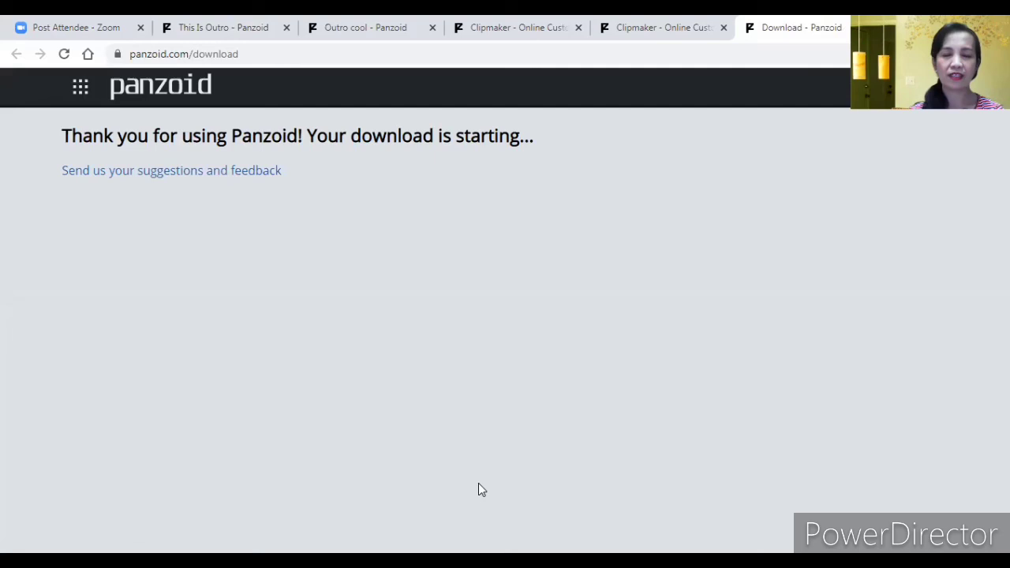